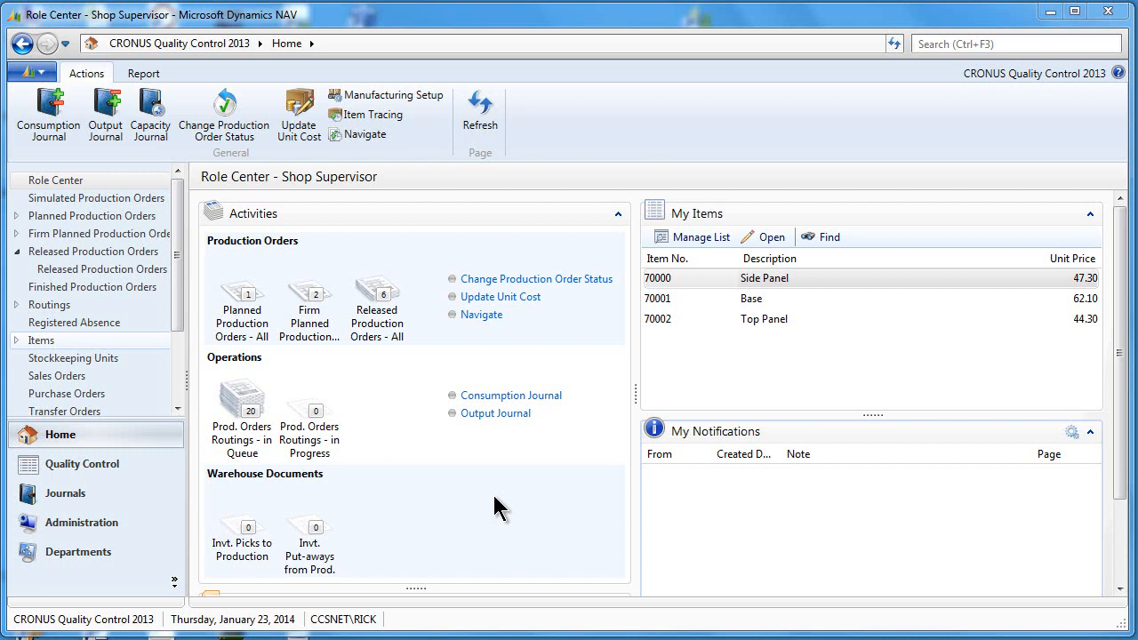
{"action": "mouse_move", "coordinate": [503, 494]}
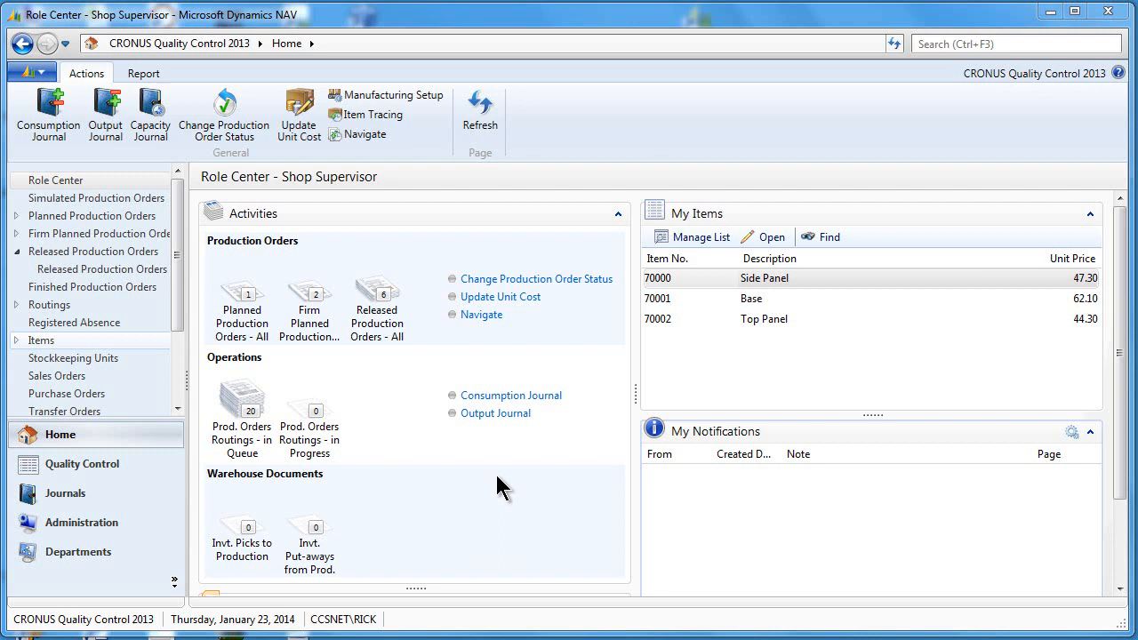
{"action": "mouse_move", "coordinate": [454, 497]}
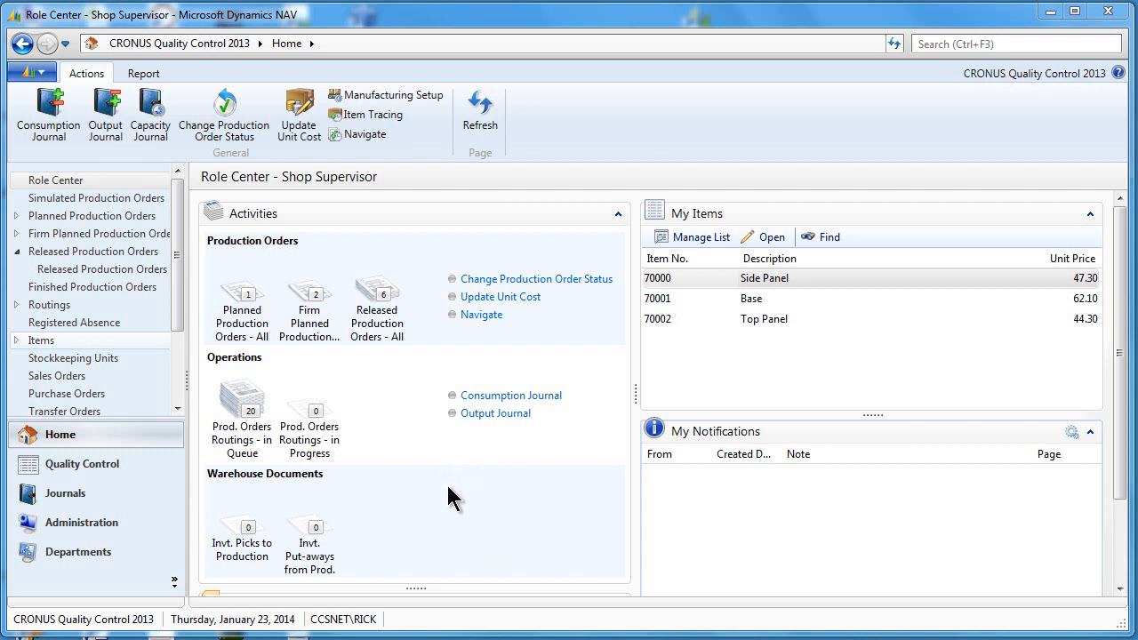
{"action": "mouse_move", "coordinate": [429, 494]}
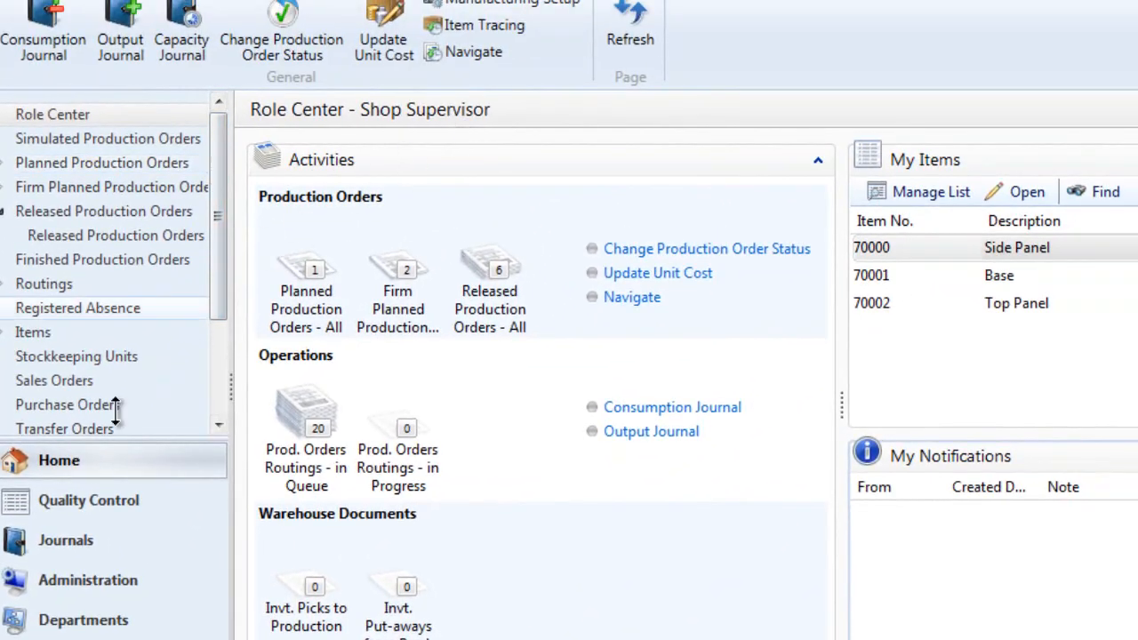
- Open the Quality Control department to show its Quality Specifications list
{"action": "left_click", "coordinate": [89, 500]}
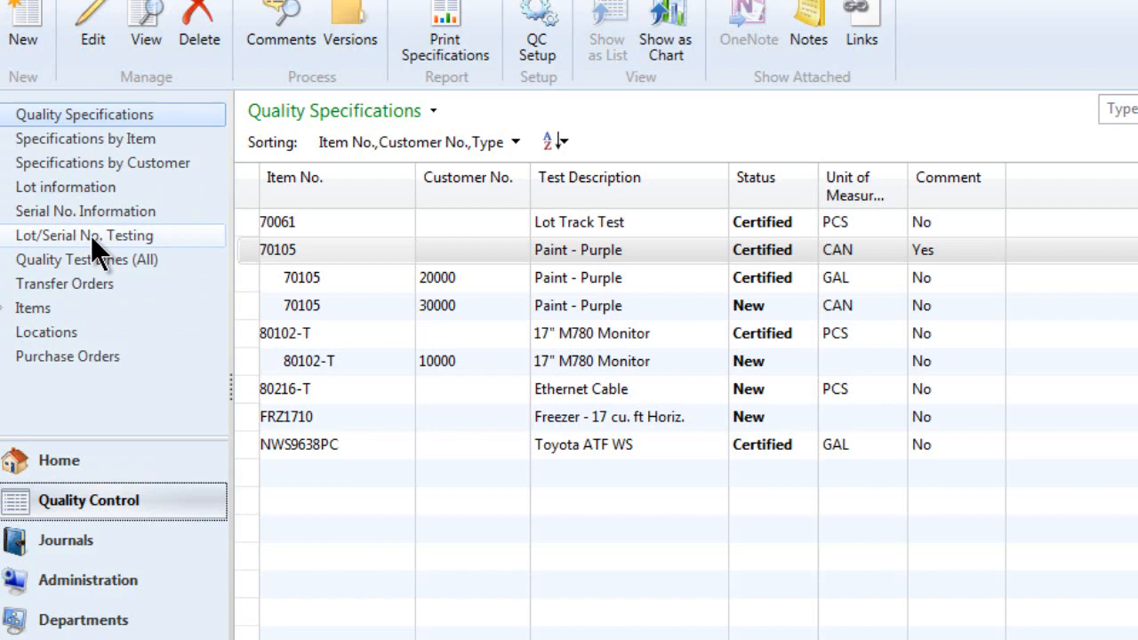
- Open Lot/Serial No. Testing and start a new lot test
{"action": "left_click", "coordinate": [84, 235]}
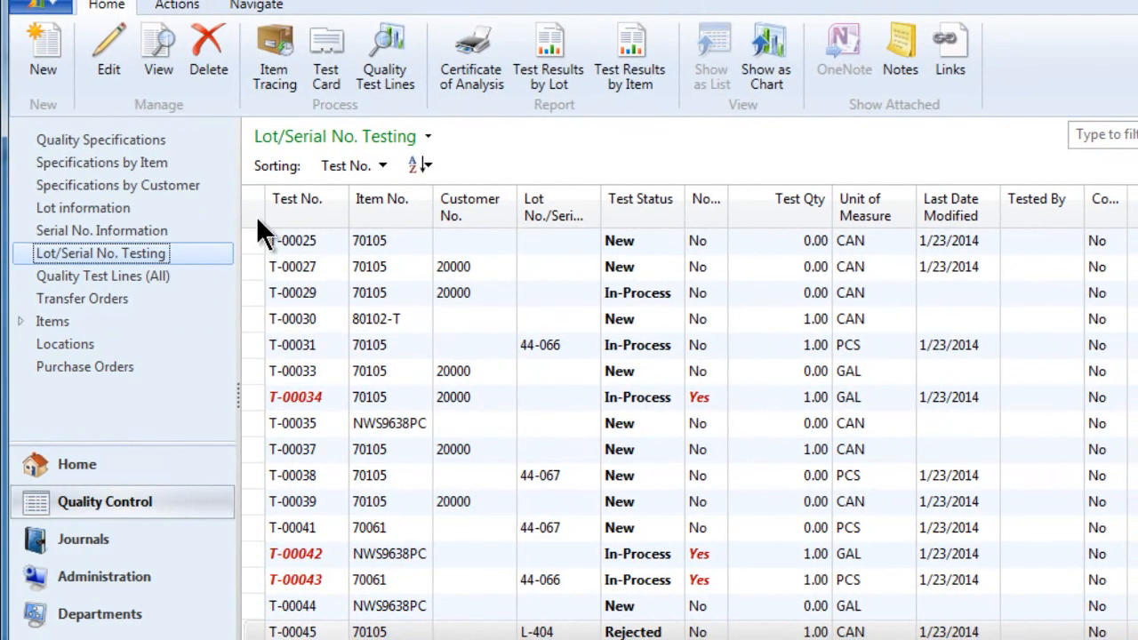
{"action": "left_click", "coordinate": [43, 46]}
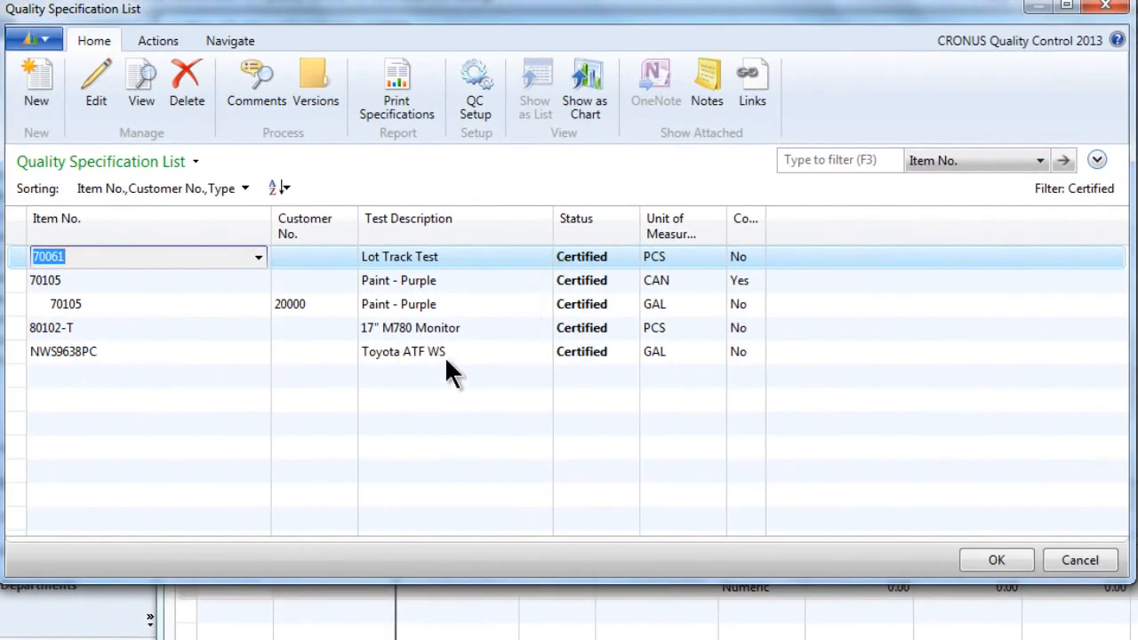
{"action": "mouse_move", "coordinate": [414, 360]}
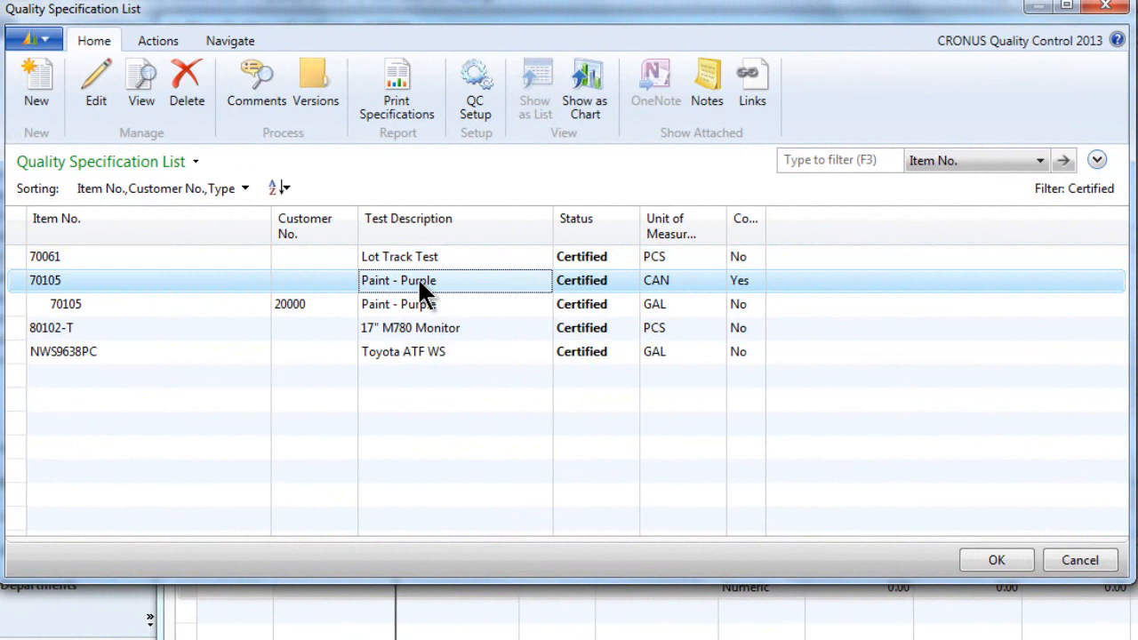
{"action": "mouse_move", "coordinate": [425, 296]}
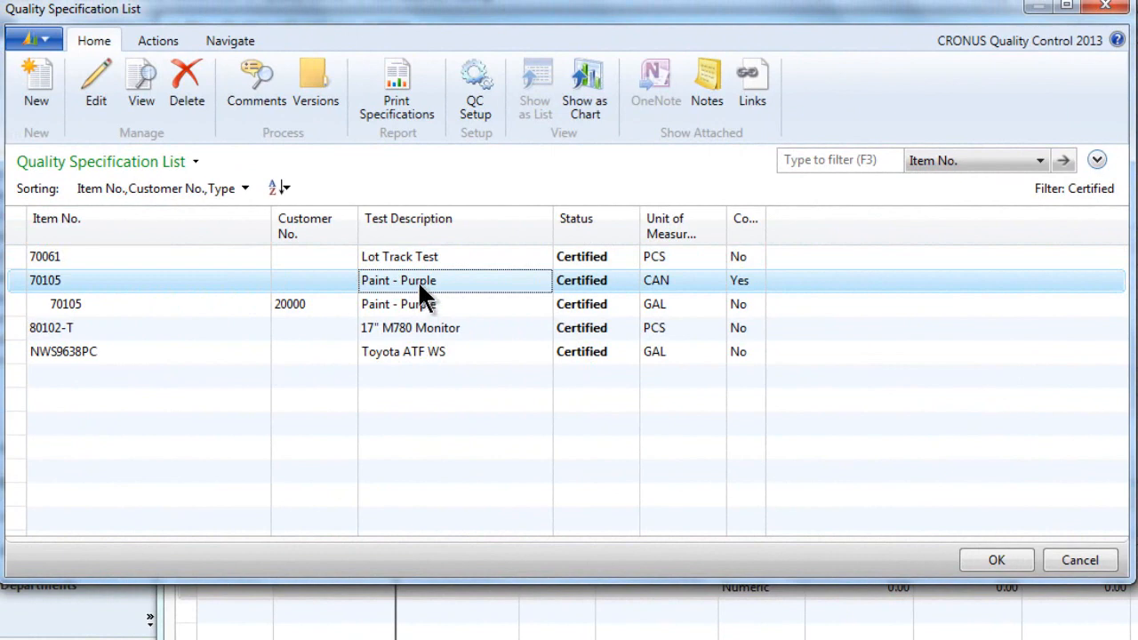
{"action": "mouse_move", "coordinate": [397, 89]}
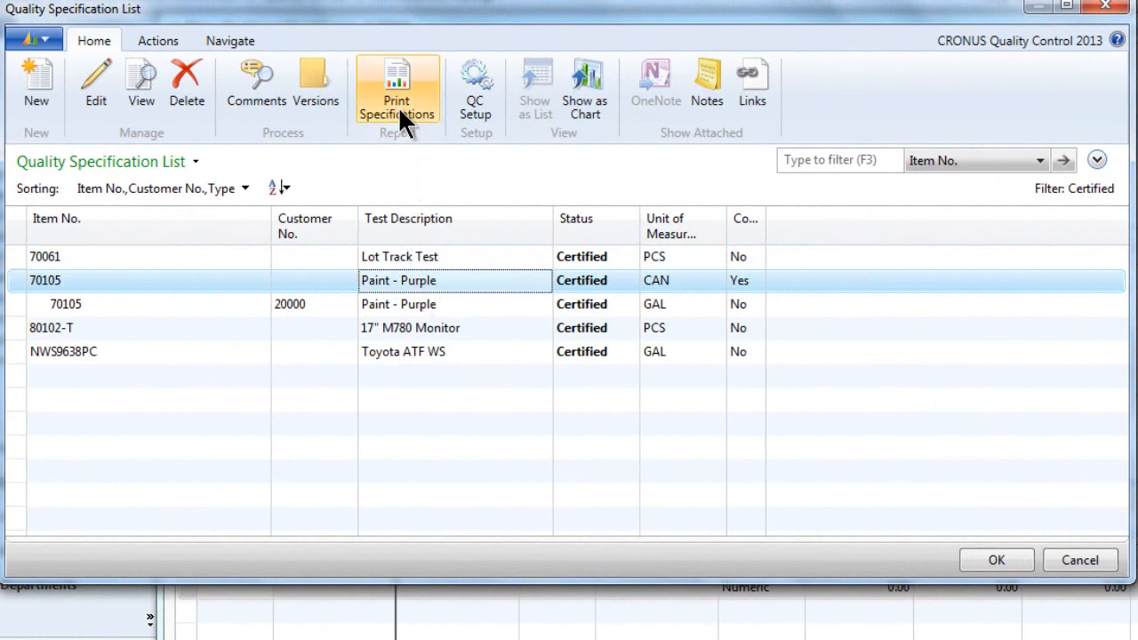
{"action": "mouse_move", "coordinate": [396, 89]}
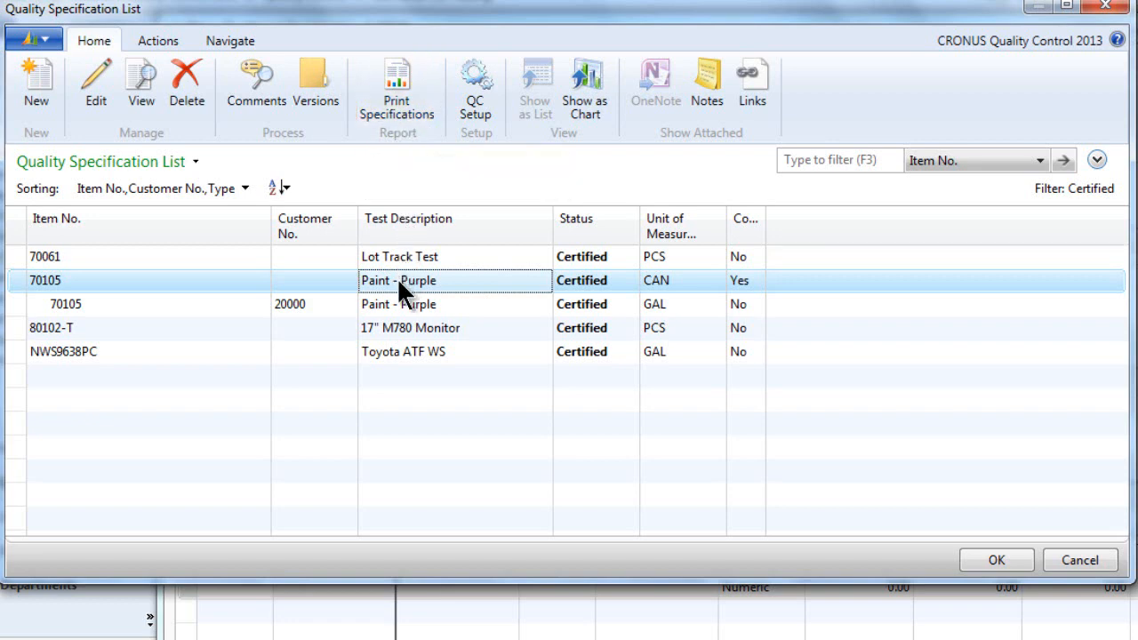
{"action": "mouse_move", "coordinate": [436, 310]}
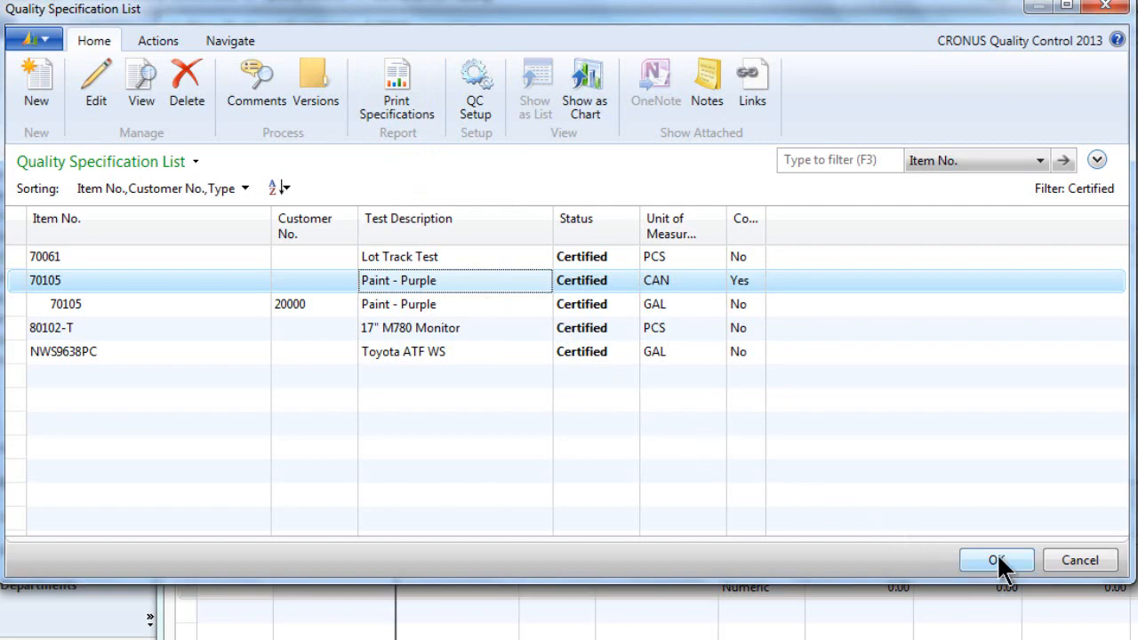
- Confirm the 70105 Paint - Purple specification, choose lot L-412, and set test quantity 1
{"action": "left_click", "coordinate": [996, 561]}
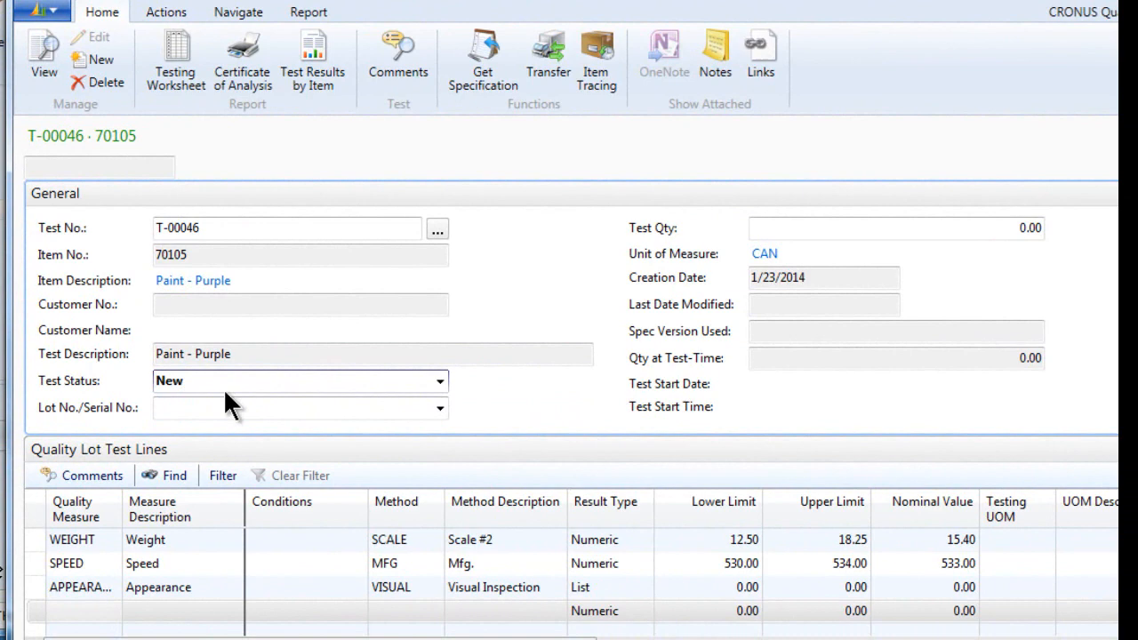
{"action": "left_click", "coordinate": [439, 408]}
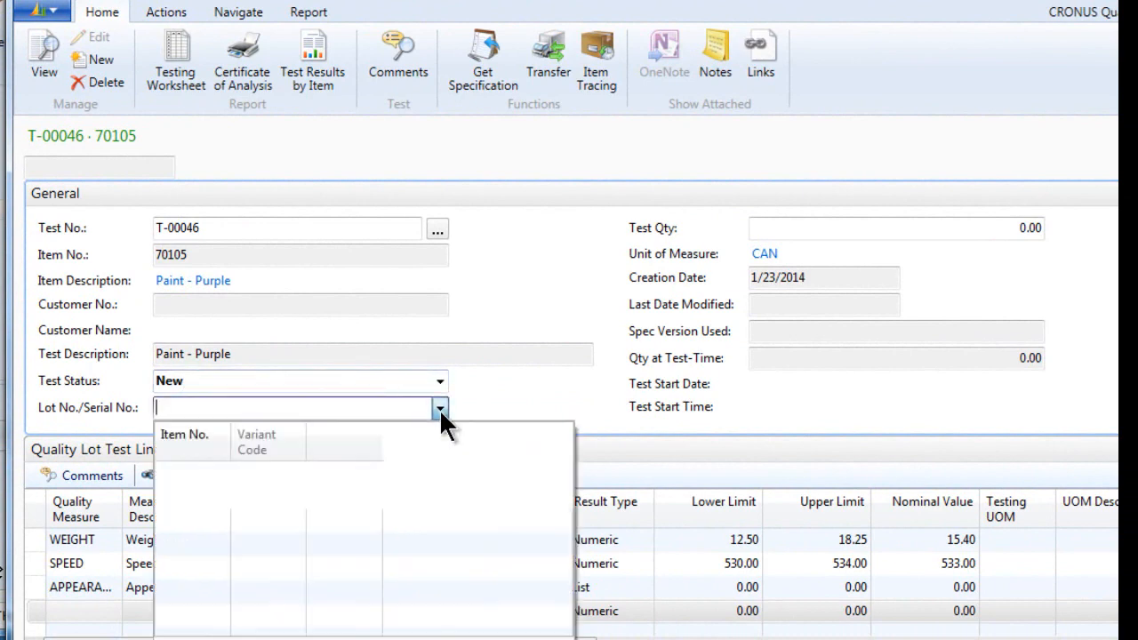
{"action": "left_click", "coordinate": [440, 408]}
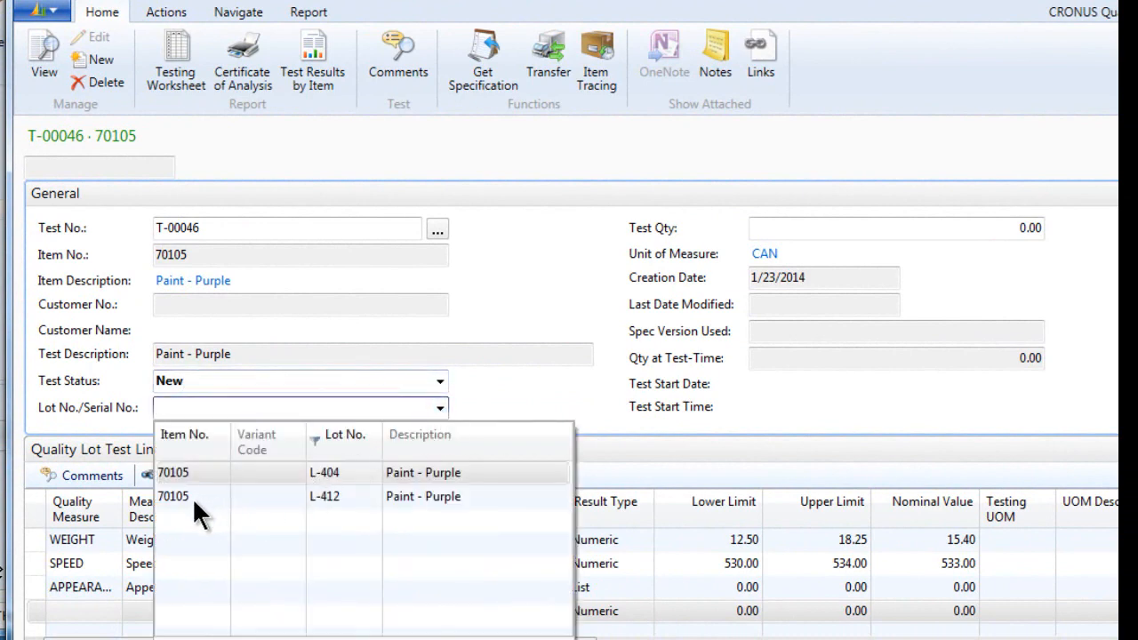
{"action": "left_click", "coordinate": [325, 497]}
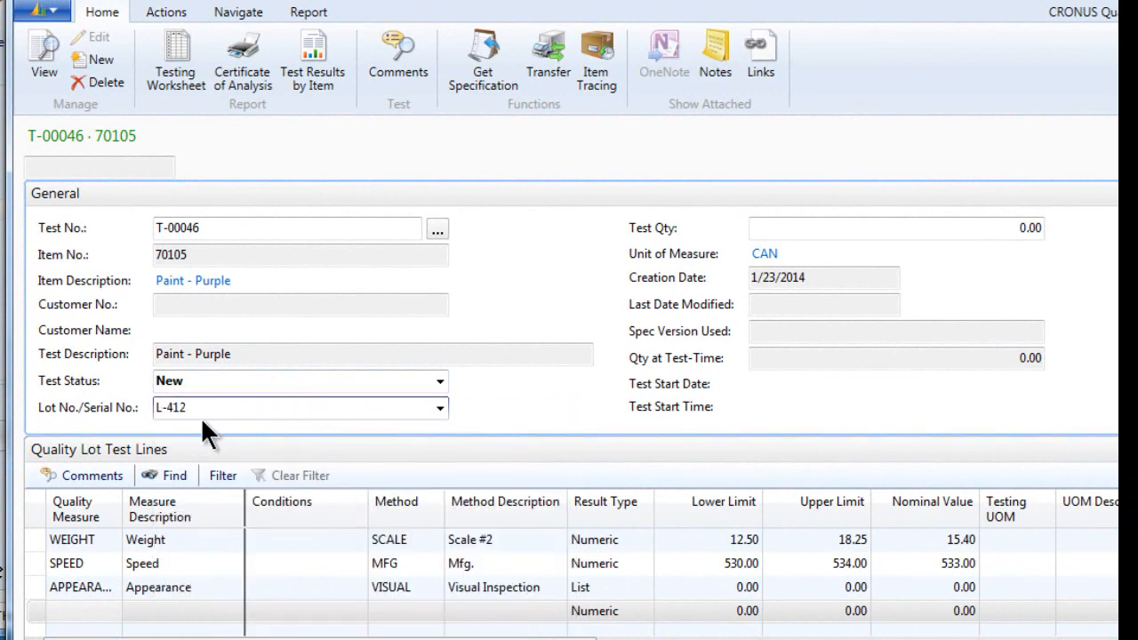
{"action": "mouse_move", "coordinate": [217, 434]}
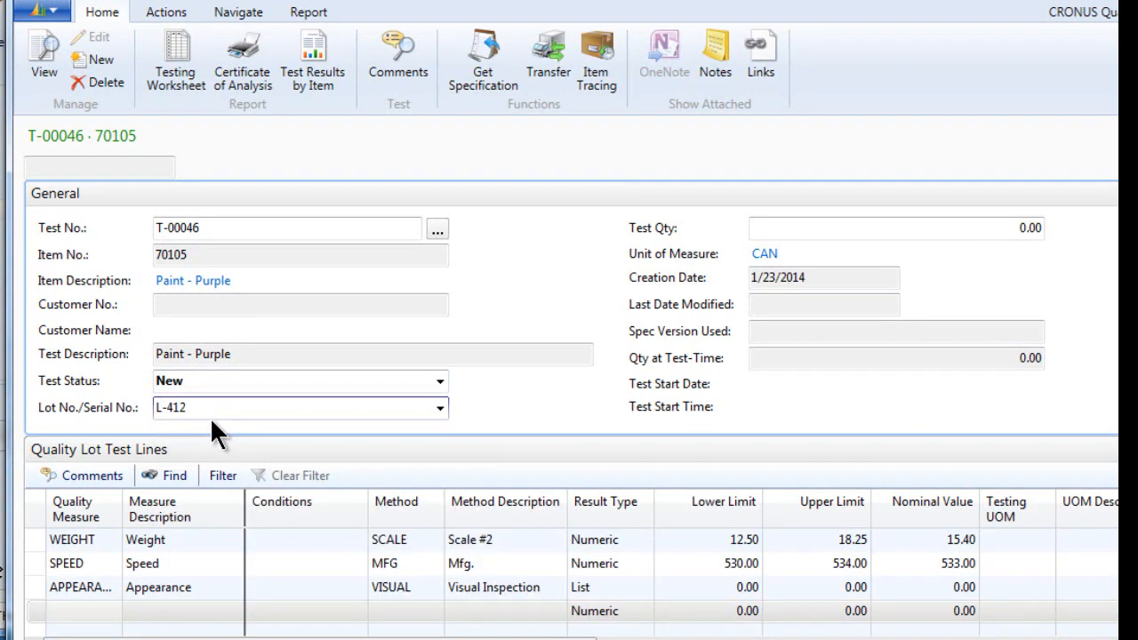
{"action": "mouse_move", "coordinate": [998, 258]}
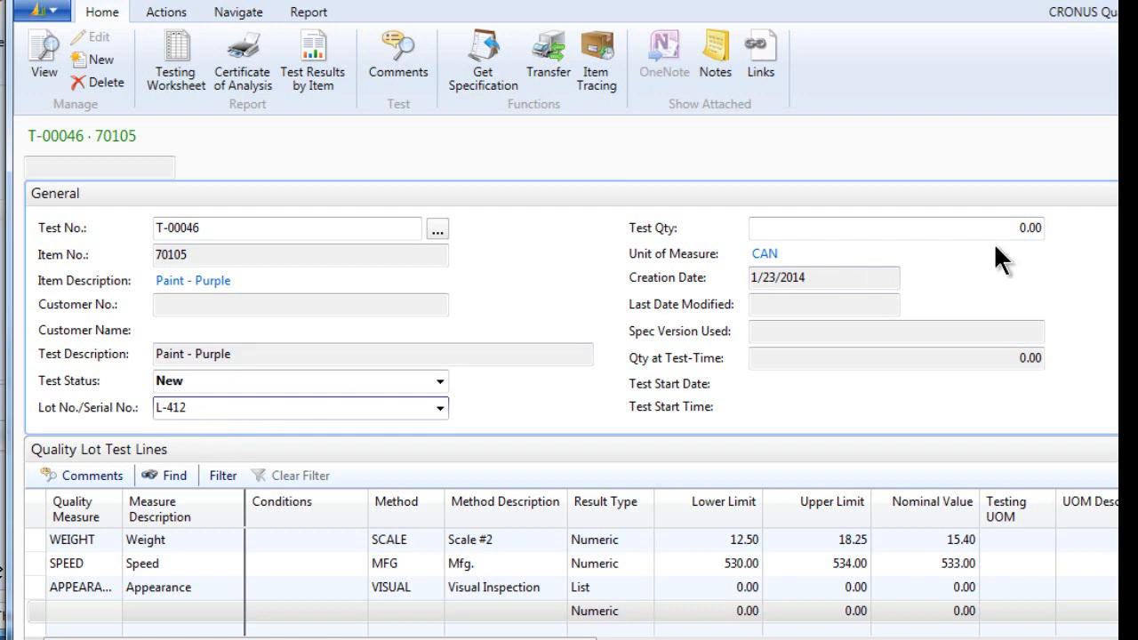
{"action": "left_click", "coordinate": [896, 228]}
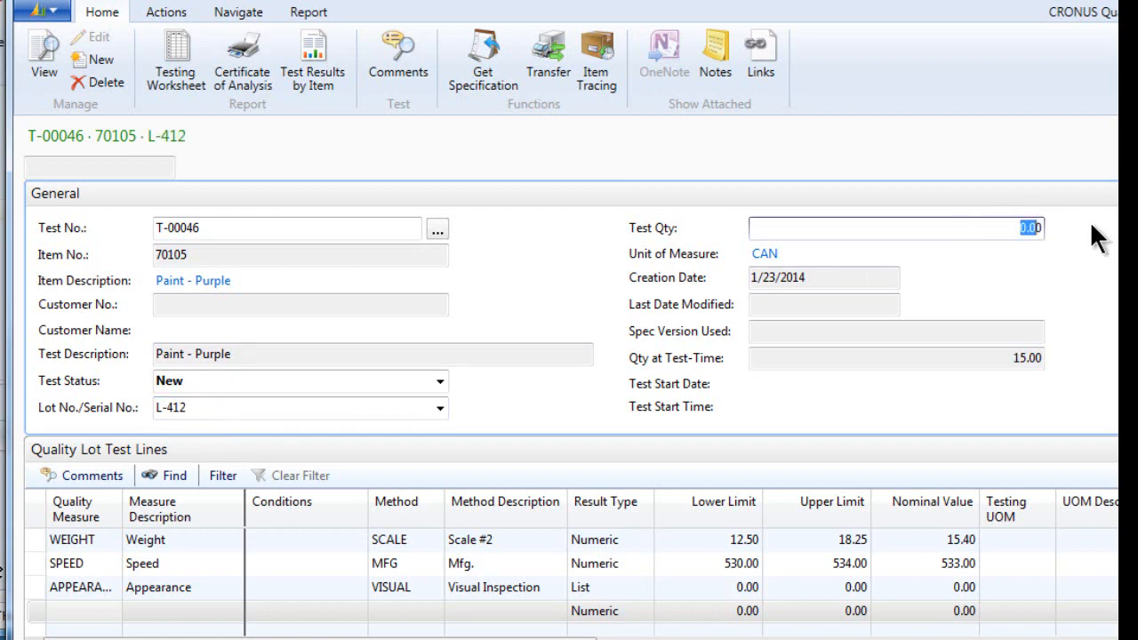
{"action": "type", "text": "1"}
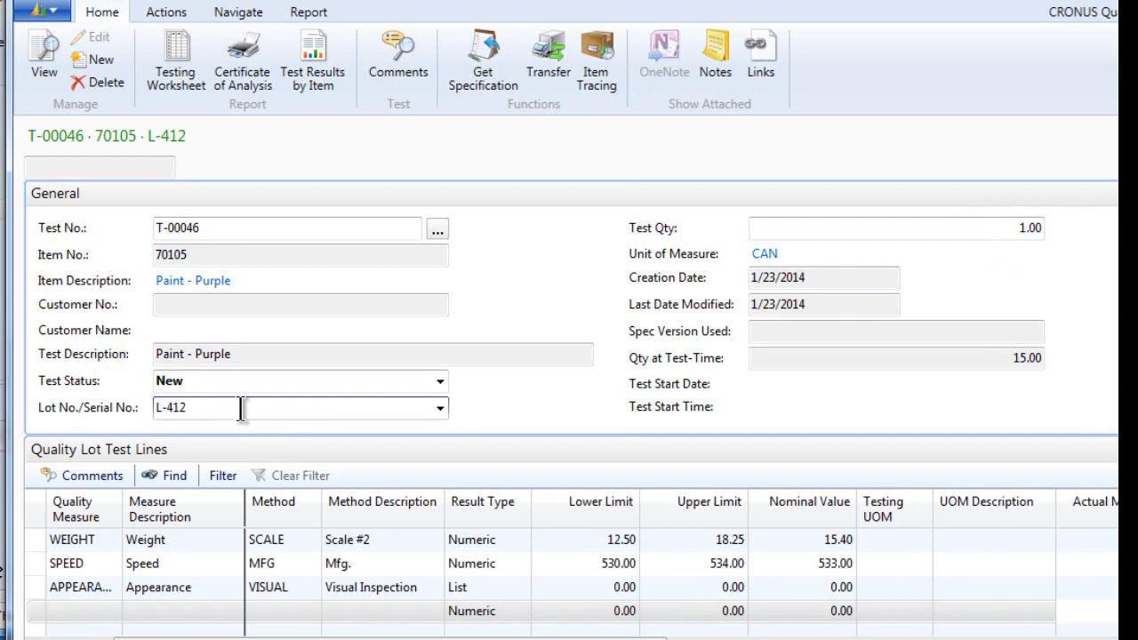
{"action": "mouse_move", "coordinate": [233, 408]}
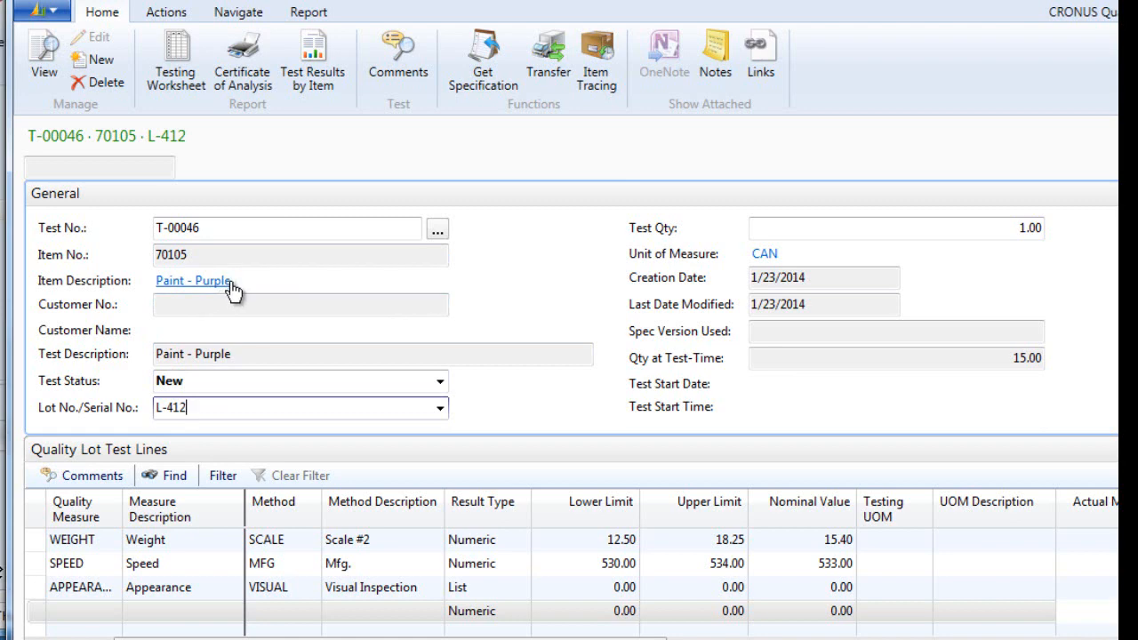
{"action": "mouse_move", "coordinate": [279, 289]}
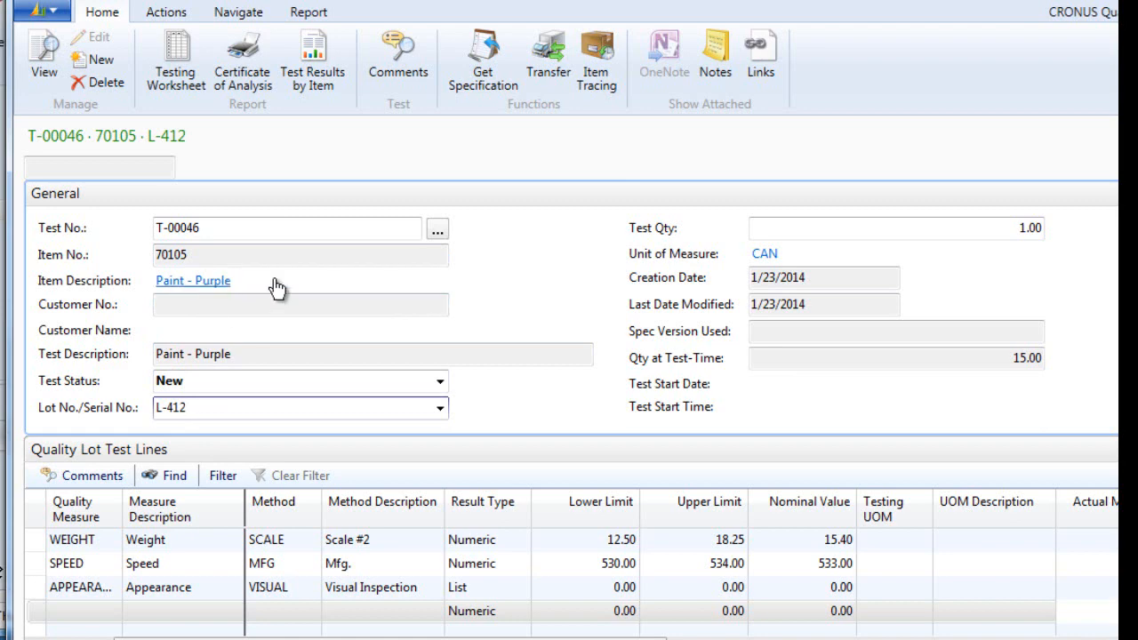
{"action": "mouse_move", "coordinate": [267, 289]}
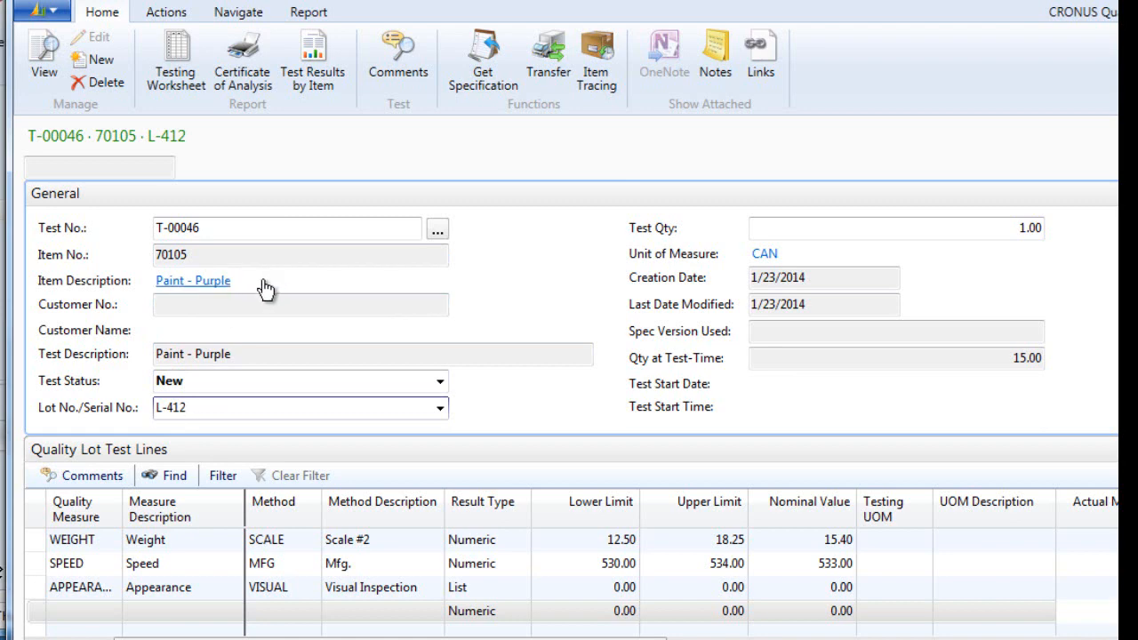
{"action": "mouse_move", "coordinate": [266, 294]}
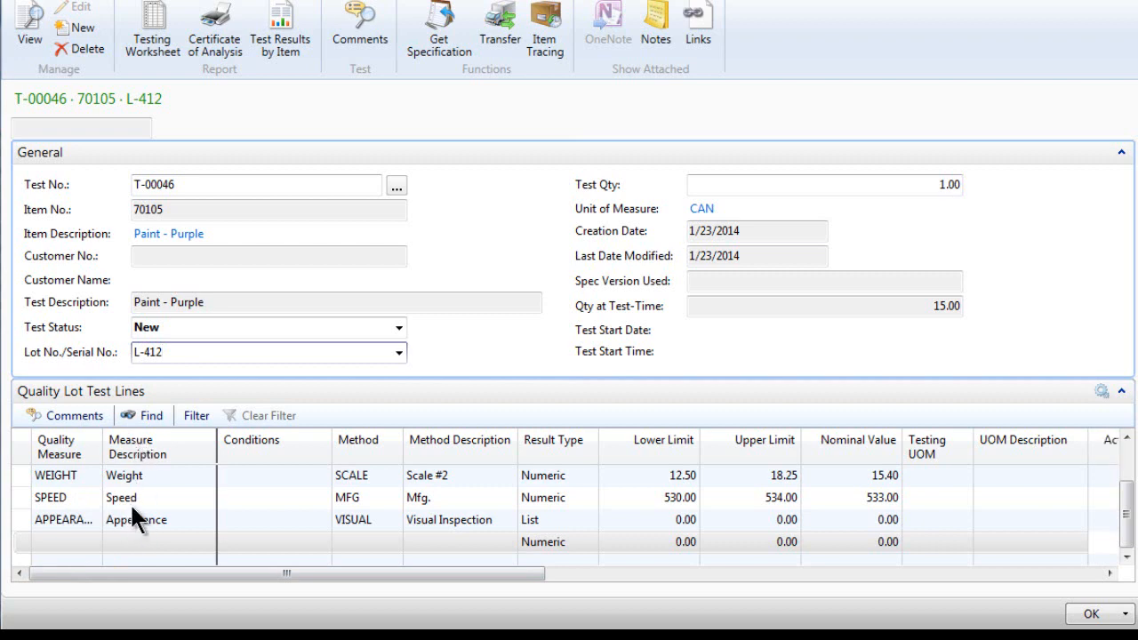
{"action": "mouse_move", "coordinate": [133, 499]}
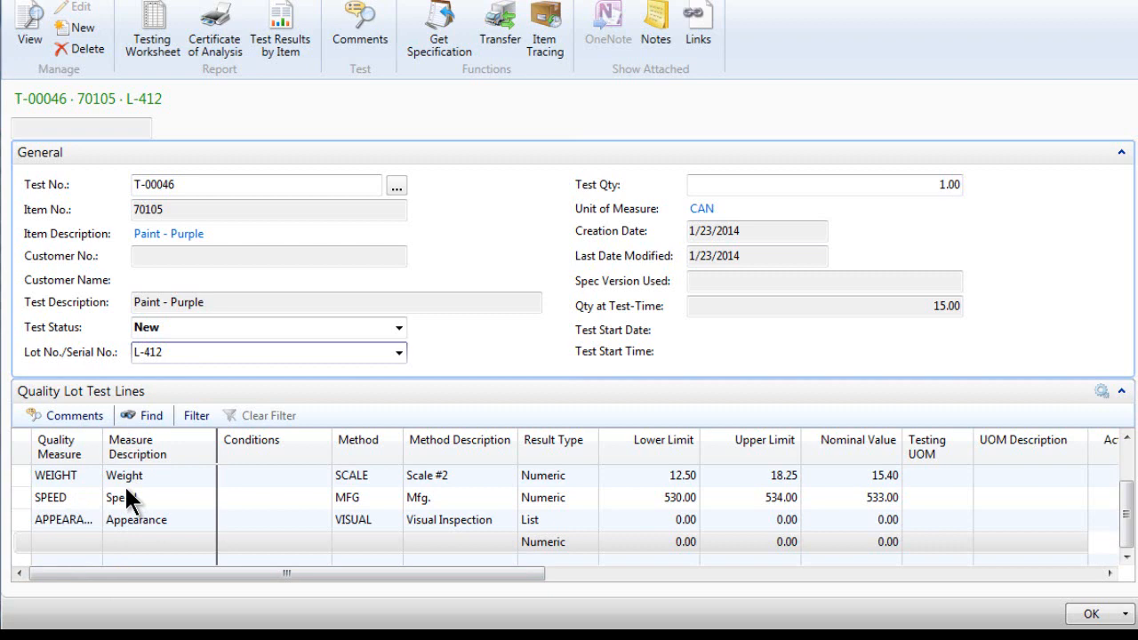
{"action": "mouse_move", "coordinate": [133, 503]}
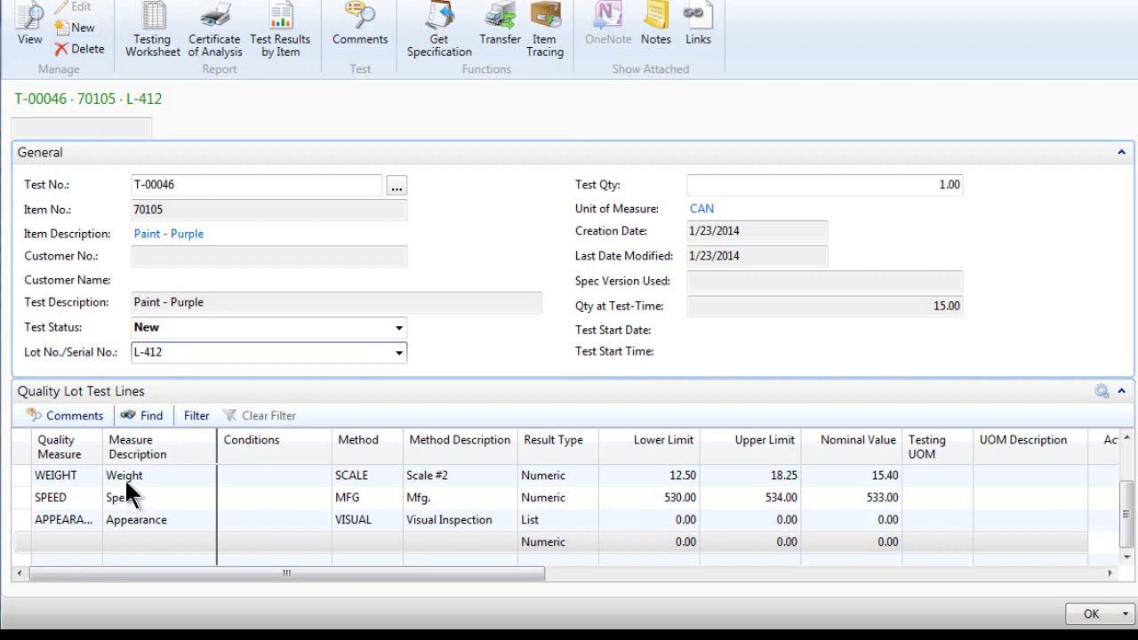
- Review T-00046's Color, Weight, Speed and Appearance test lines up to Actual Measure
{"action": "left_click", "coordinate": [267, 352]}
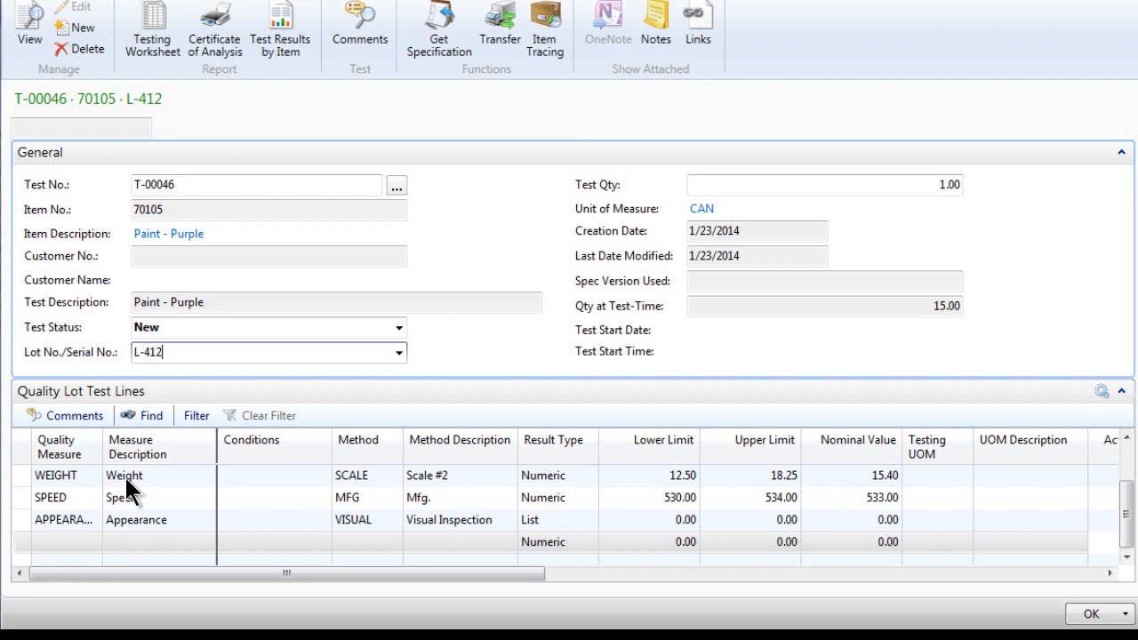
{"action": "mouse_move", "coordinate": [236, 481]}
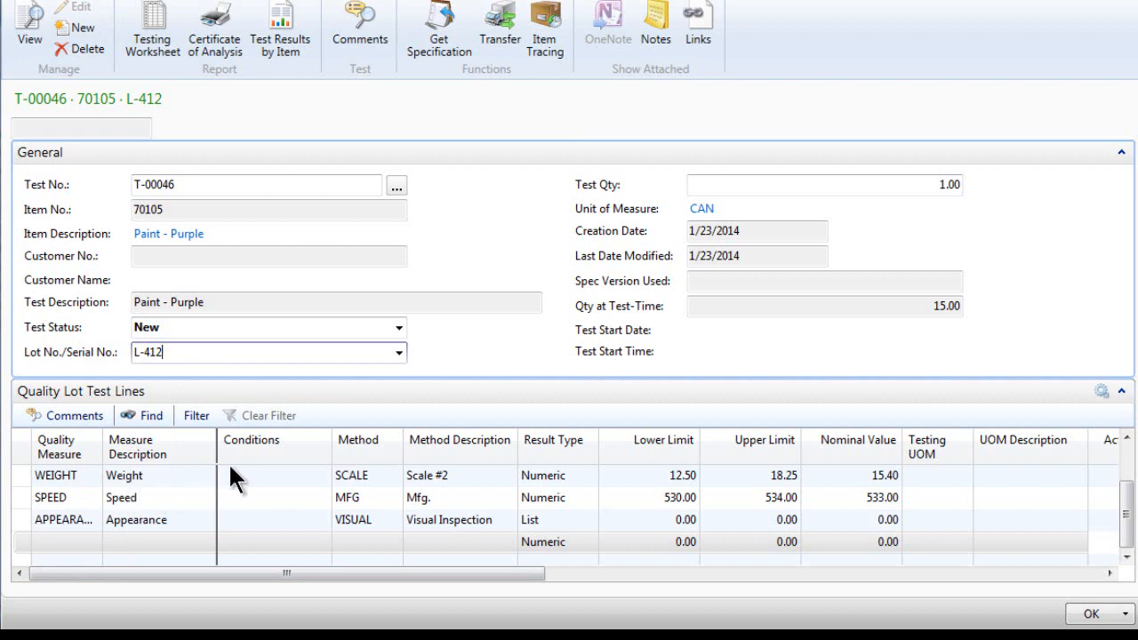
{"action": "mouse_move", "coordinate": [505, 489]}
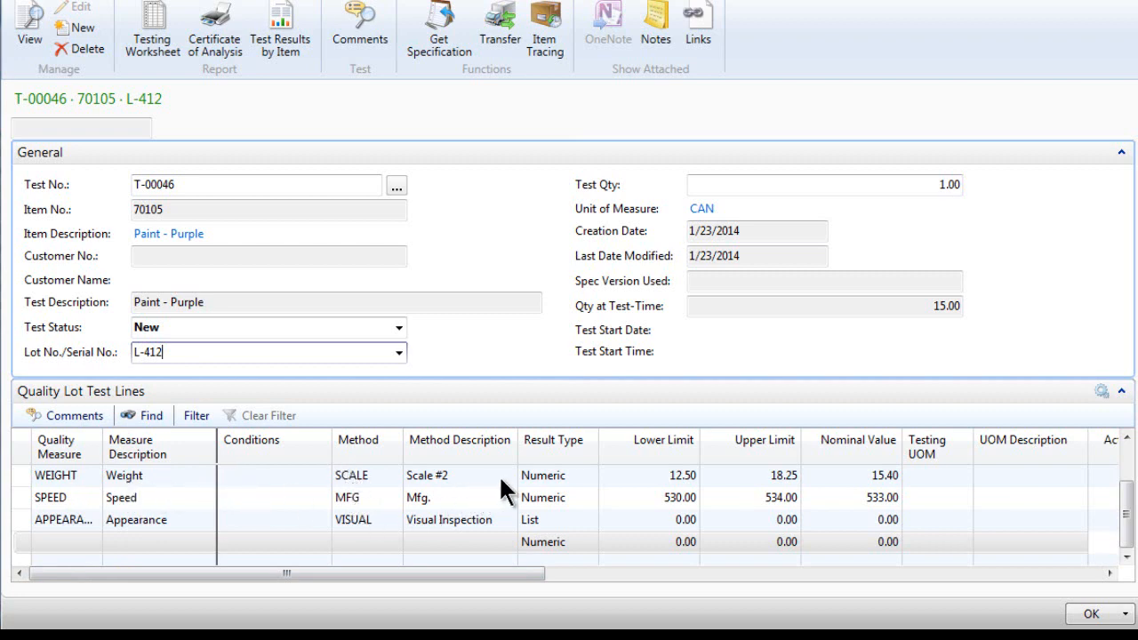
{"action": "mouse_move", "coordinate": [578, 503]}
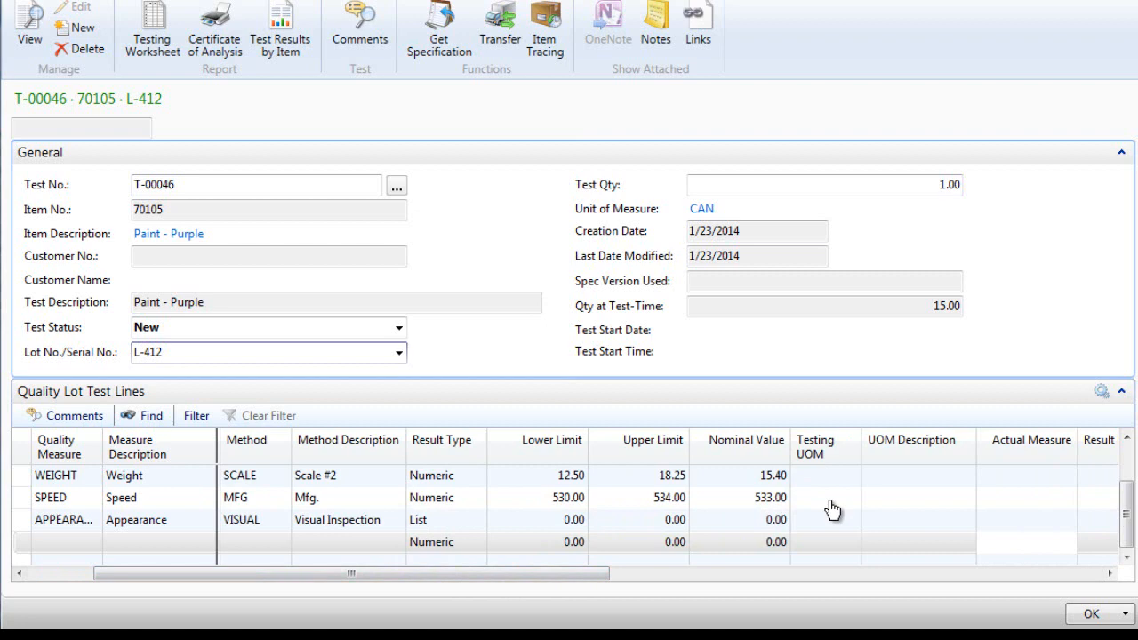
{"action": "mouse_move", "coordinate": [645, 500]}
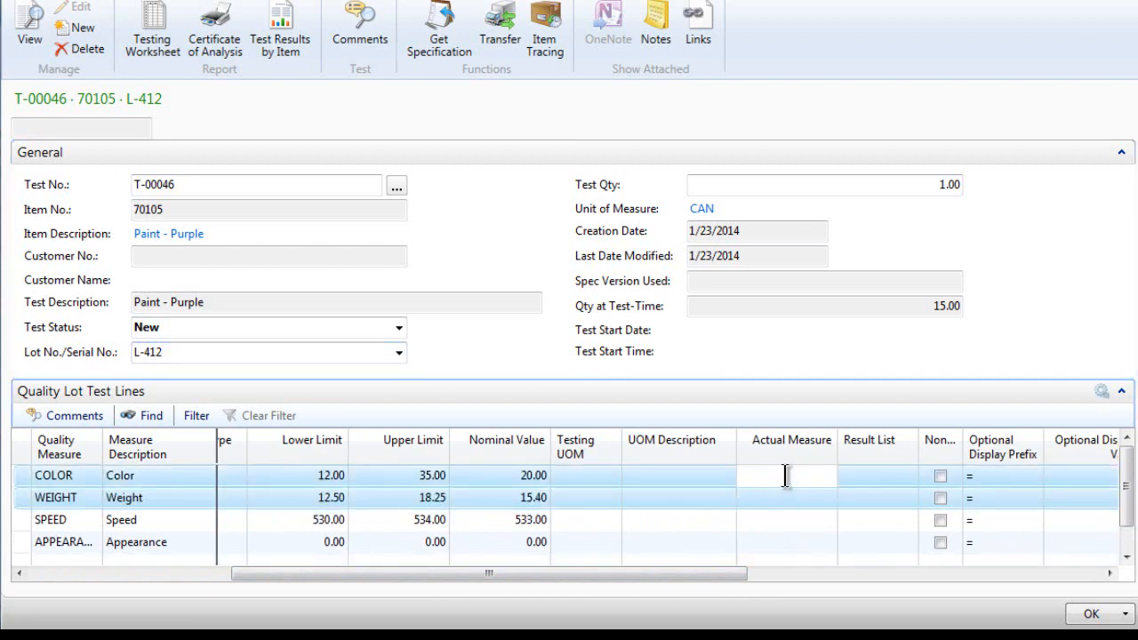
- Enter actual measures 25 for Color, 14.00 for Weight and 531 for Speed
{"action": "left_click", "coordinate": [787, 497]}
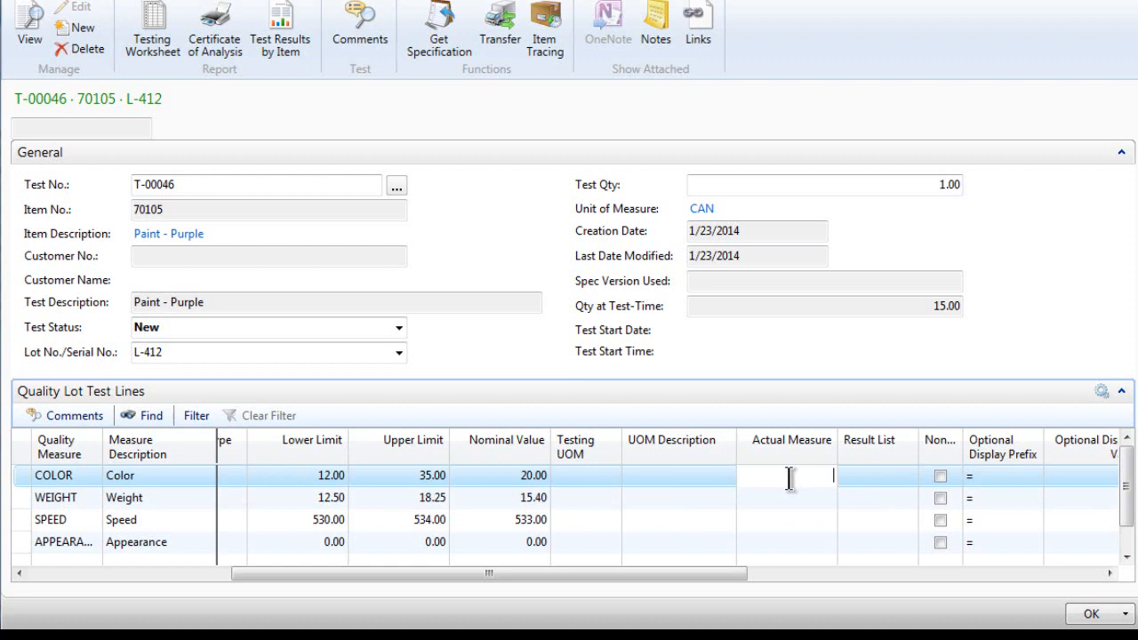
{"action": "mouse_move", "coordinate": [395, 490]}
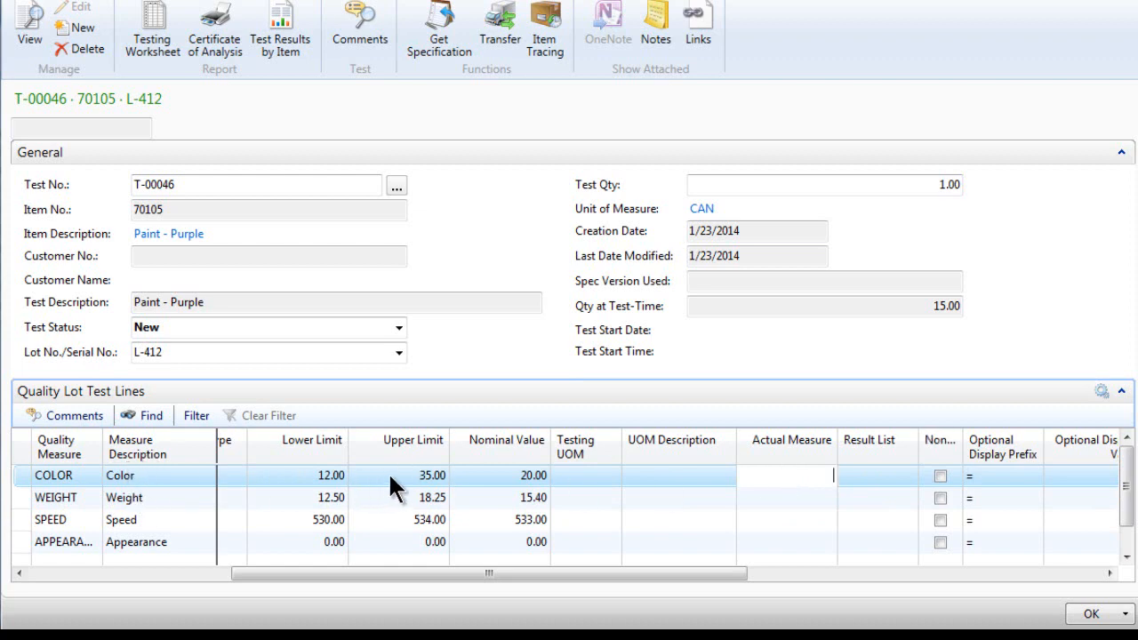
{"action": "mouse_move", "coordinate": [411, 489]}
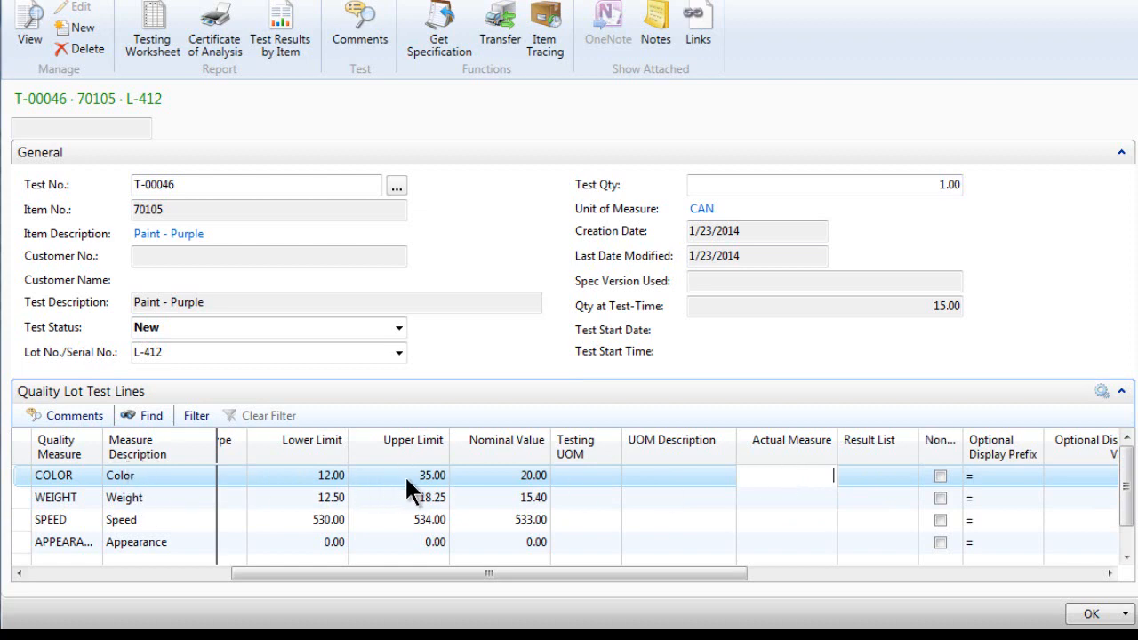
{"action": "type", "text": "25.00"}
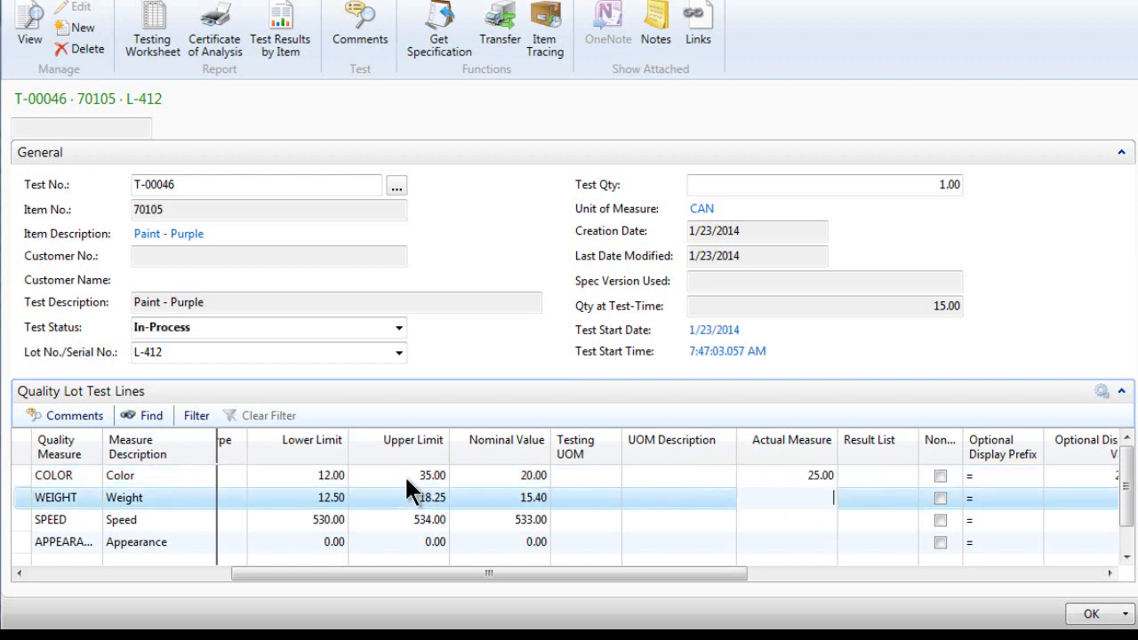
{"action": "mouse_move", "coordinate": [190, 505]}
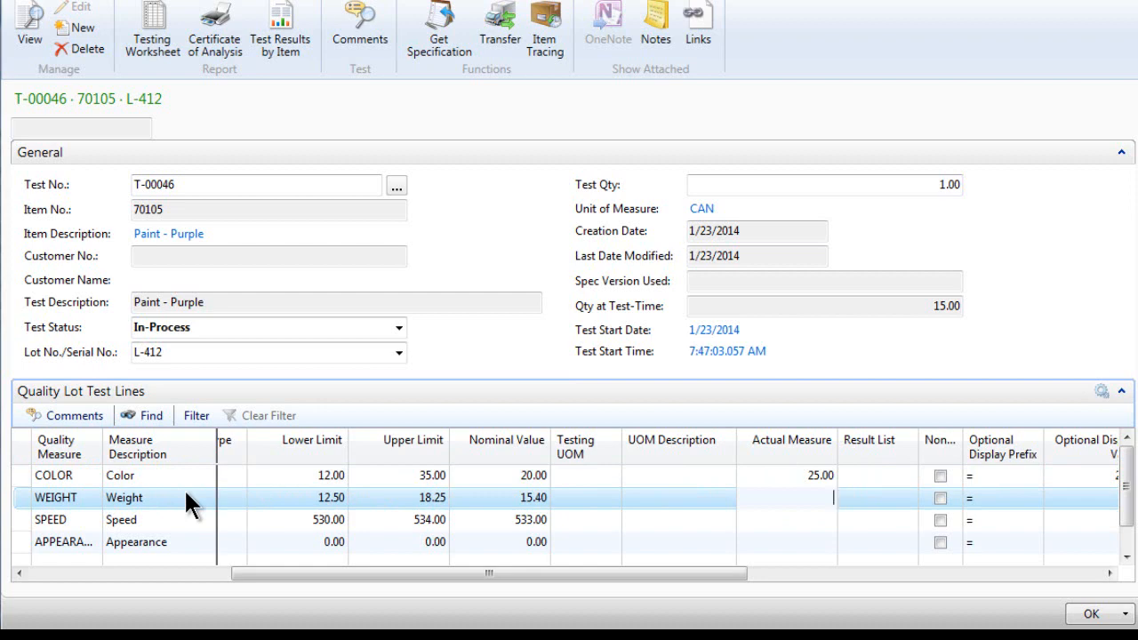
{"action": "type", "text": "14.00"}
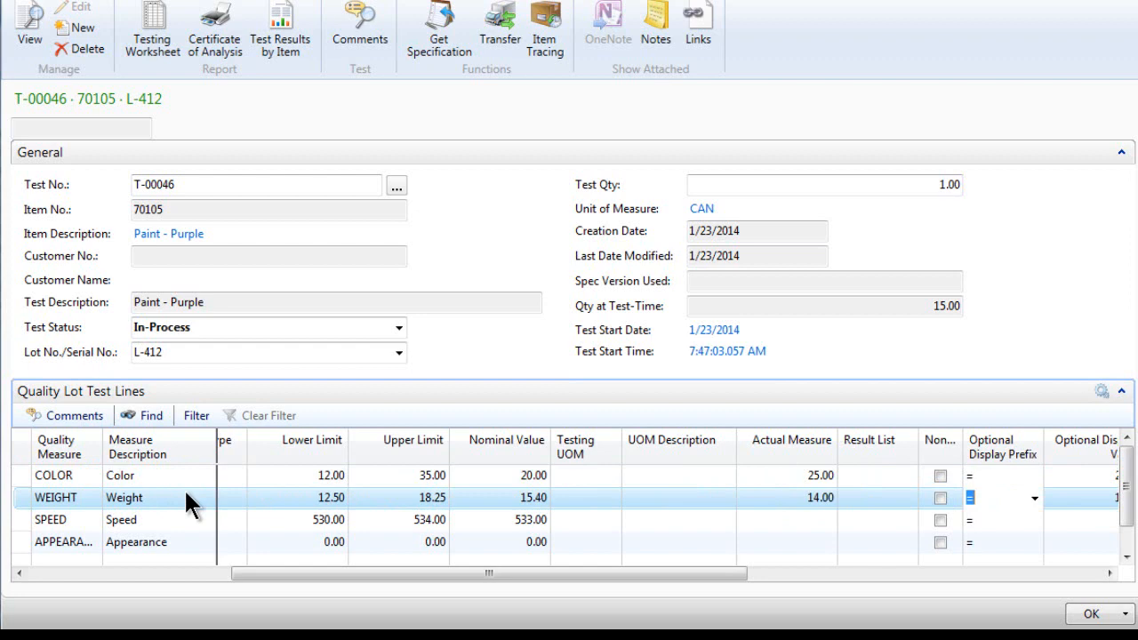
{"action": "mouse_move", "coordinate": [761, 543]}
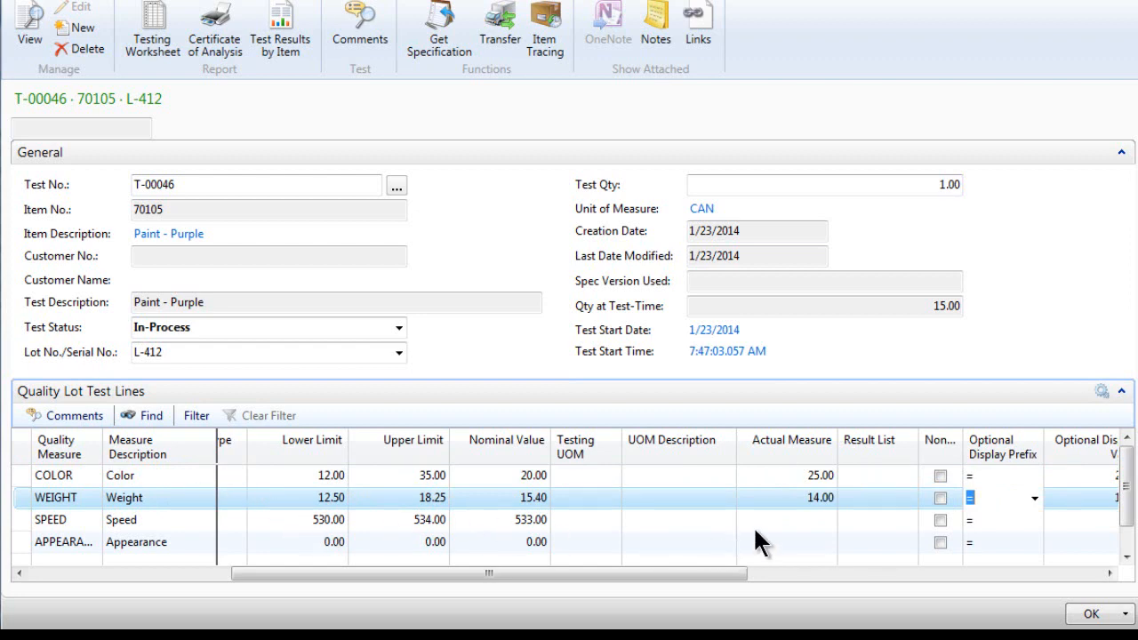
{"action": "left_click", "coordinate": [786, 520]}
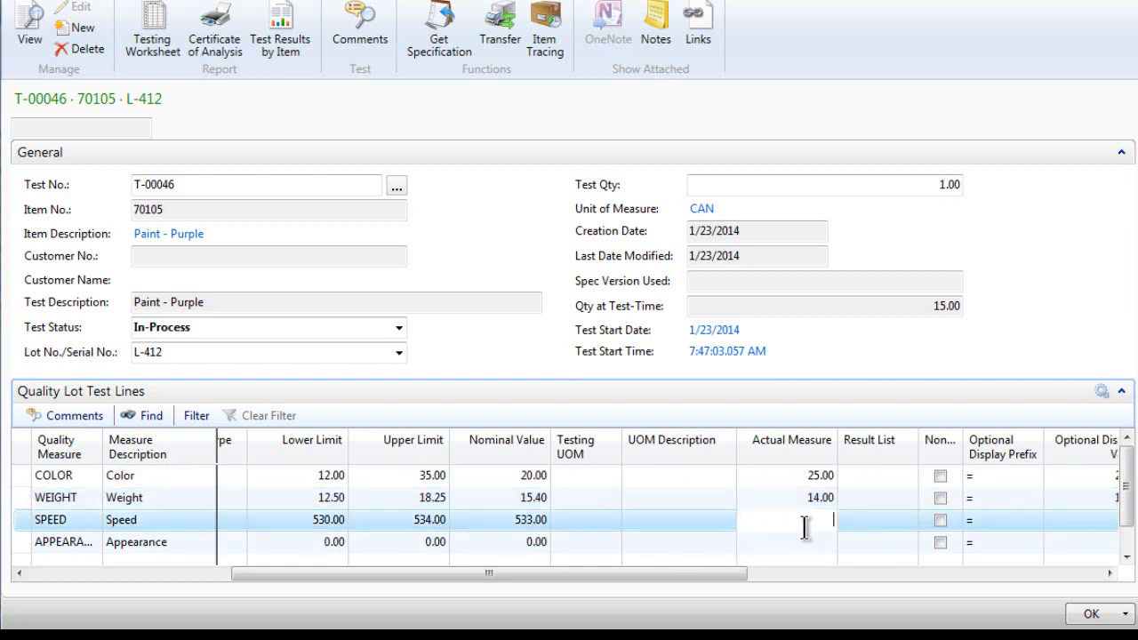
{"action": "type", "text": "531.00"}
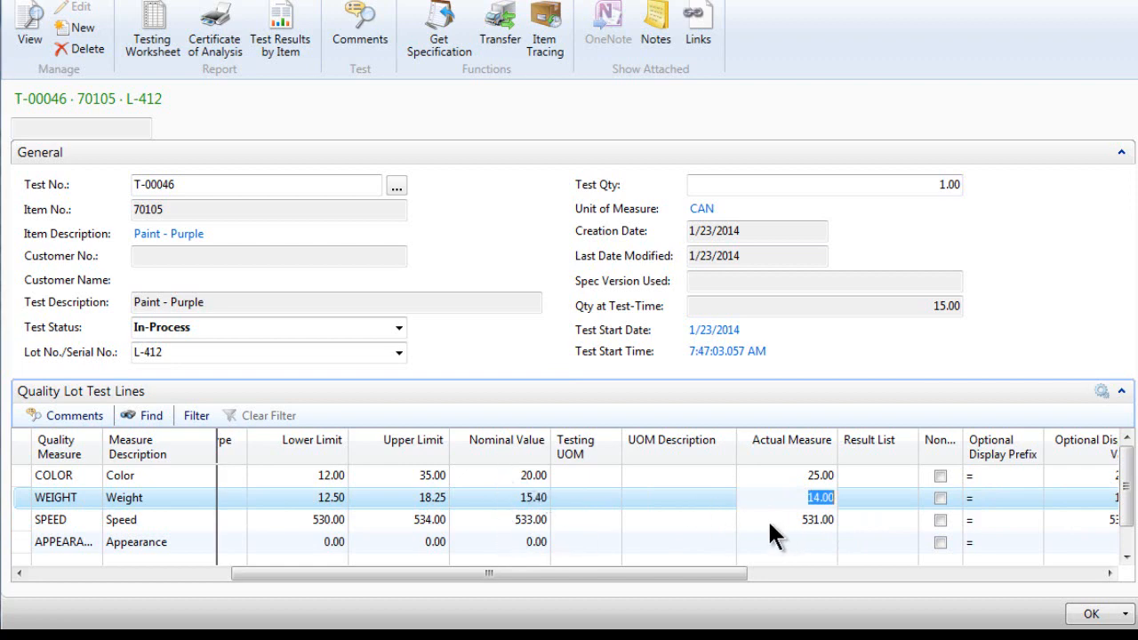
{"action": "mouse_move", "coordinate": [770, 527]}
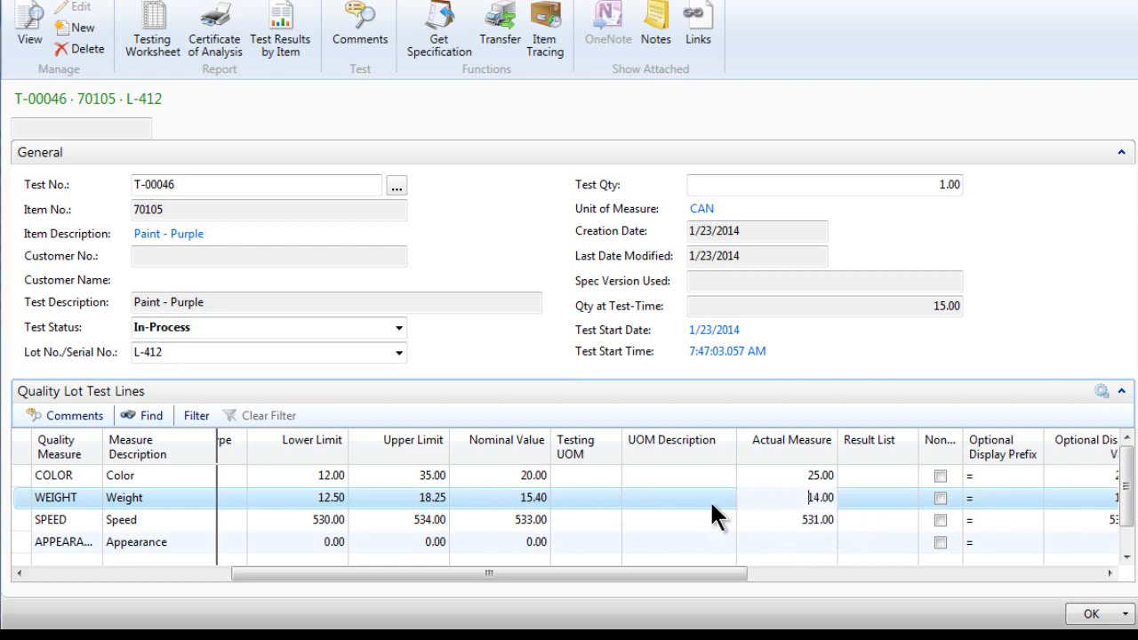
{"action": "mouse_move", "coordinate": [534, 512]}
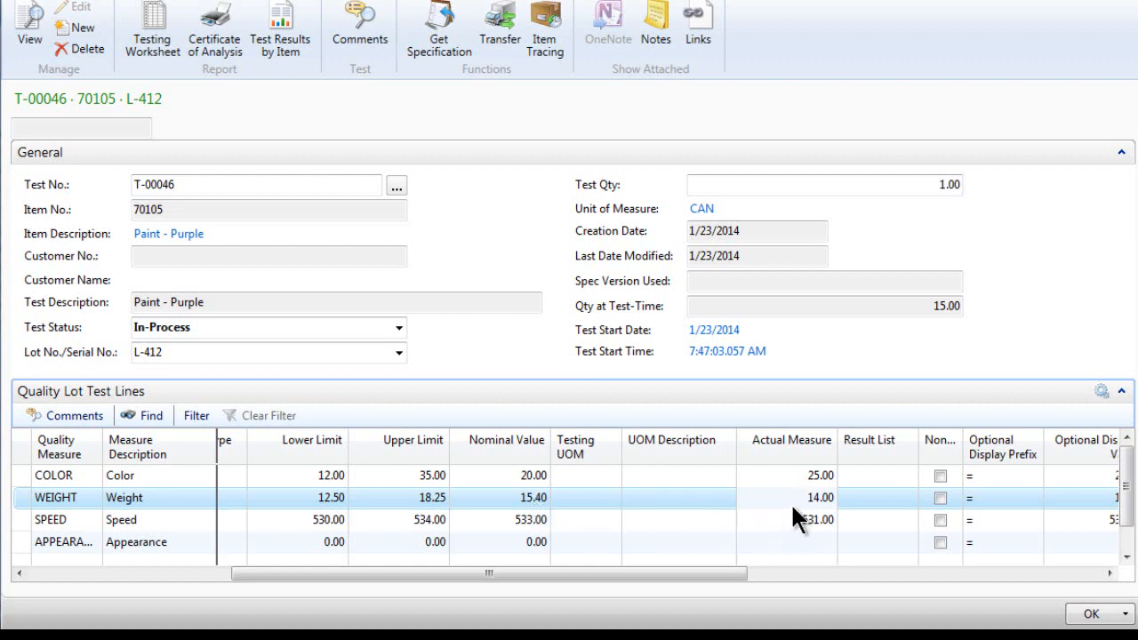
- Change the Weight actual measure to 19.5 and accept the non-conformance warning
{"action": "left_click", "coordinate": [818, 498]}
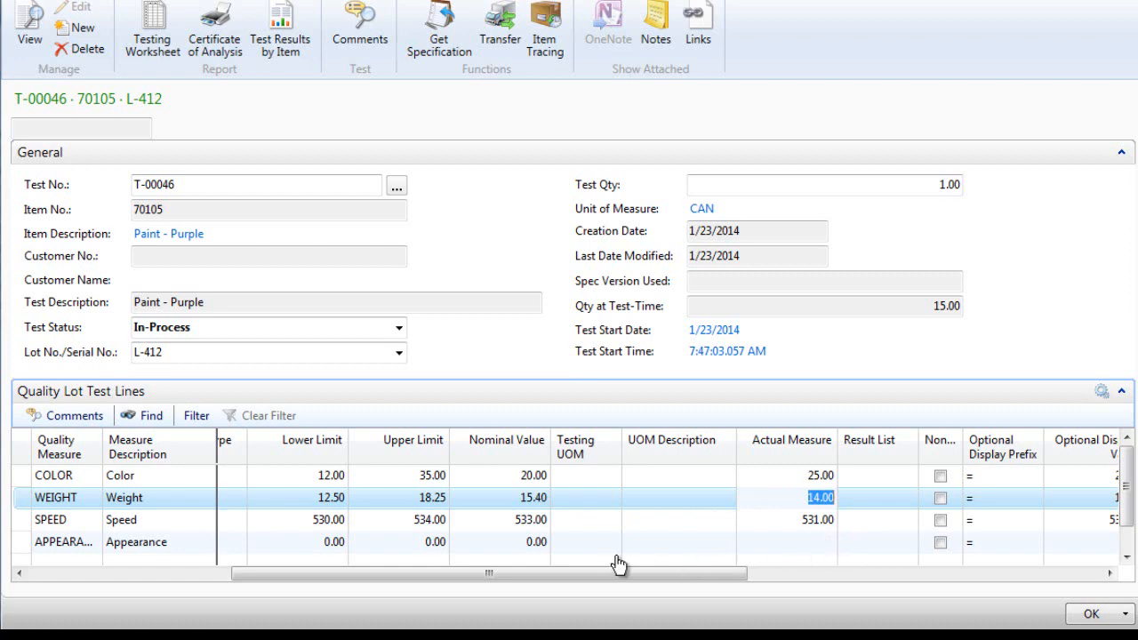
{"action": "mouse_move", "coordinate": [158, 521]}
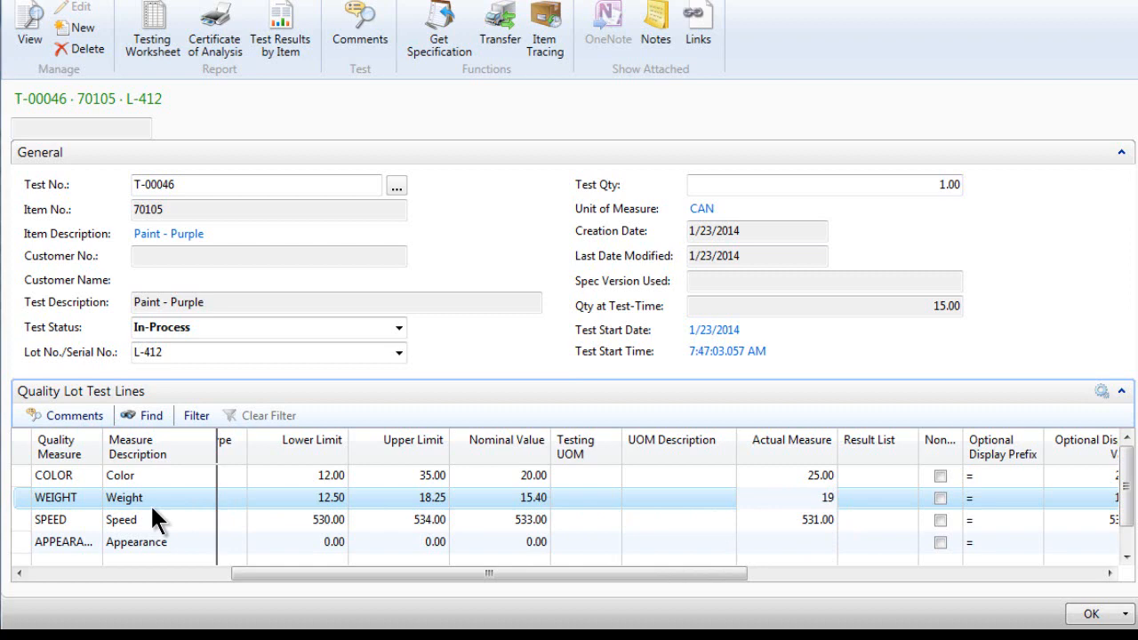
{"action": "type", "text": "19.5"}
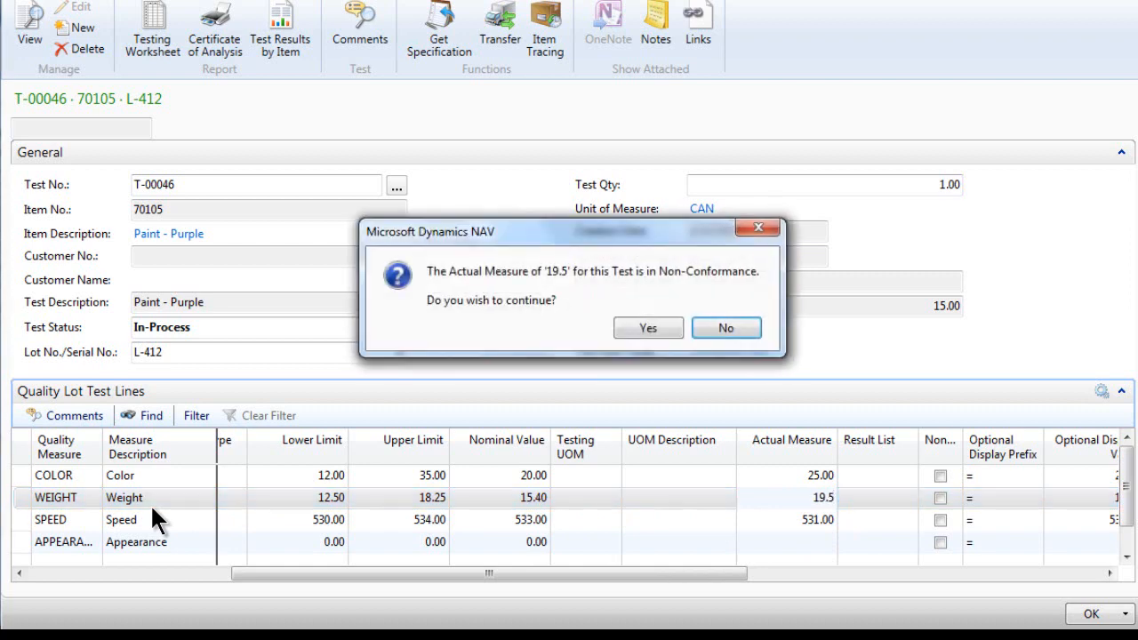
{"action": "mouse_move", "coordinate": [427, 318]}
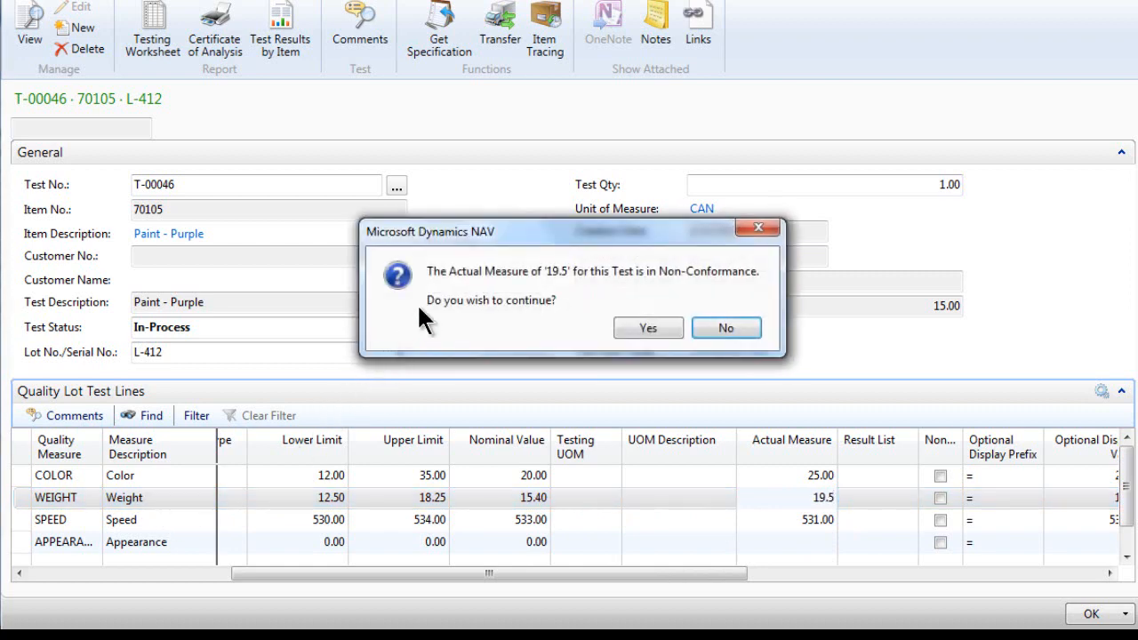
{"action": "mouse_move", "coordinate": [547, 293]}
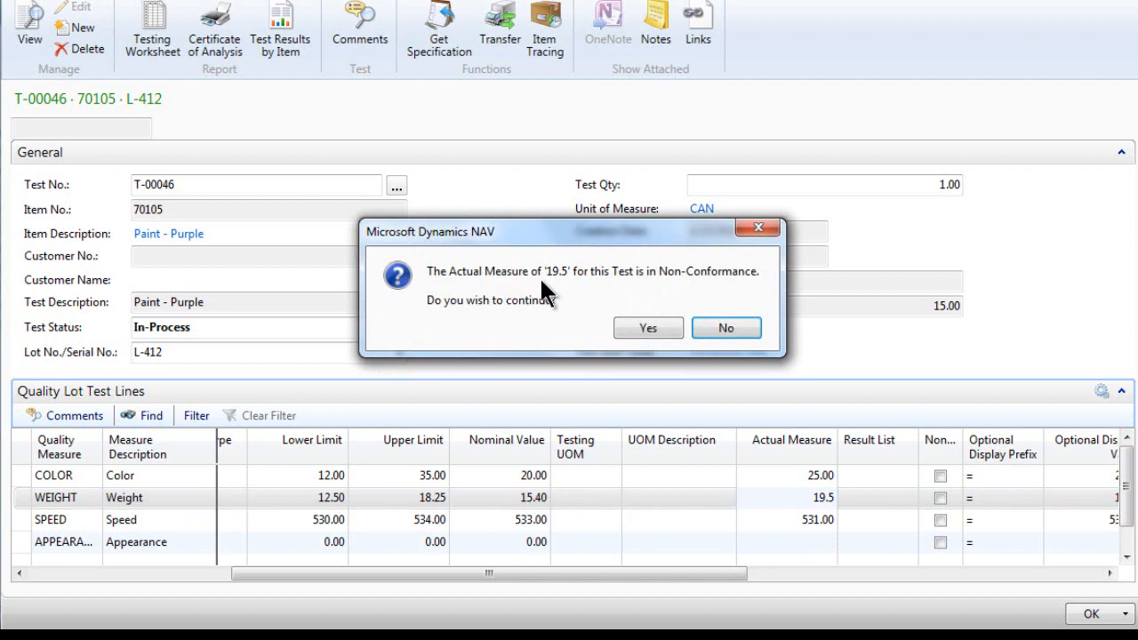
{"action": "mouse_move", "coordinate": [596, 298]}
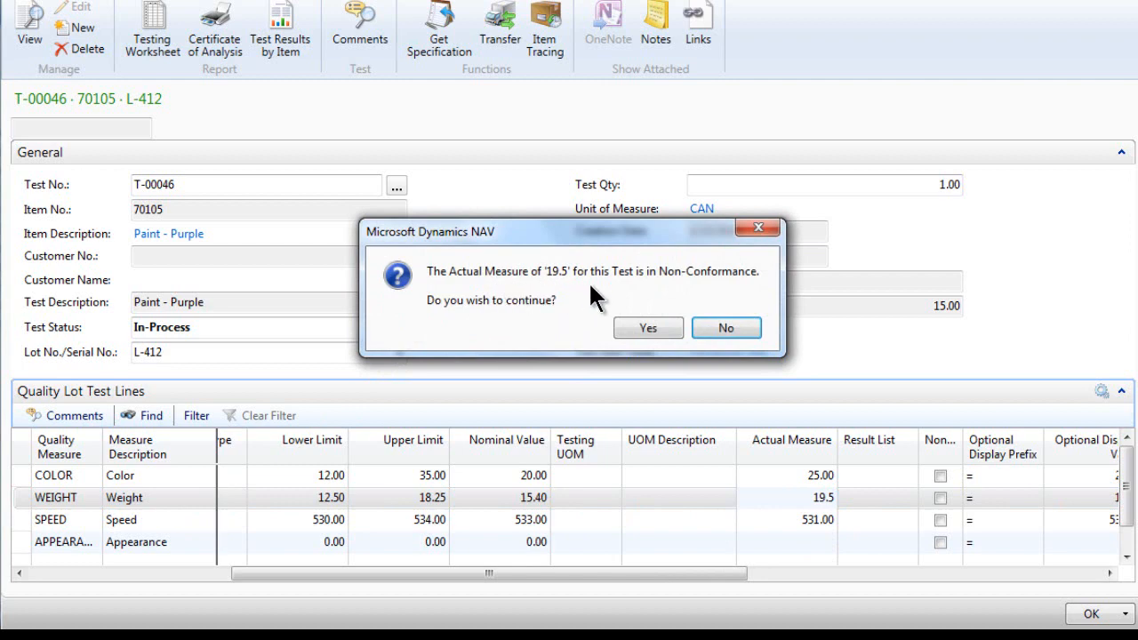
{"action": "mouse_move", "coordinate": [707, 294]}
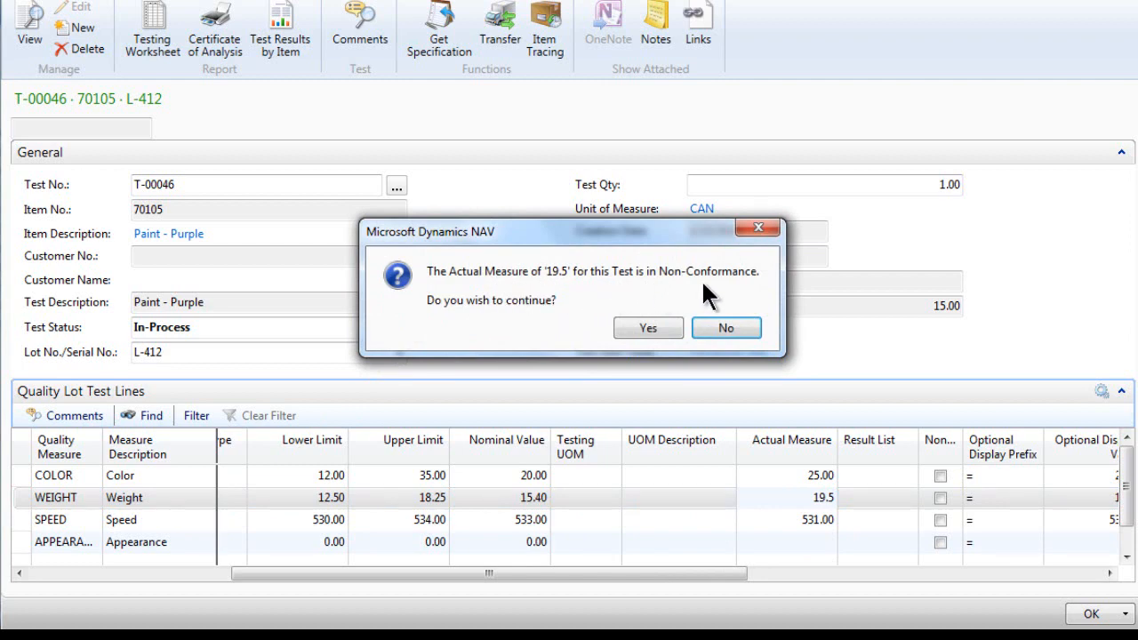
{"action": "mouse_move", "coordinate": [498, 333]}
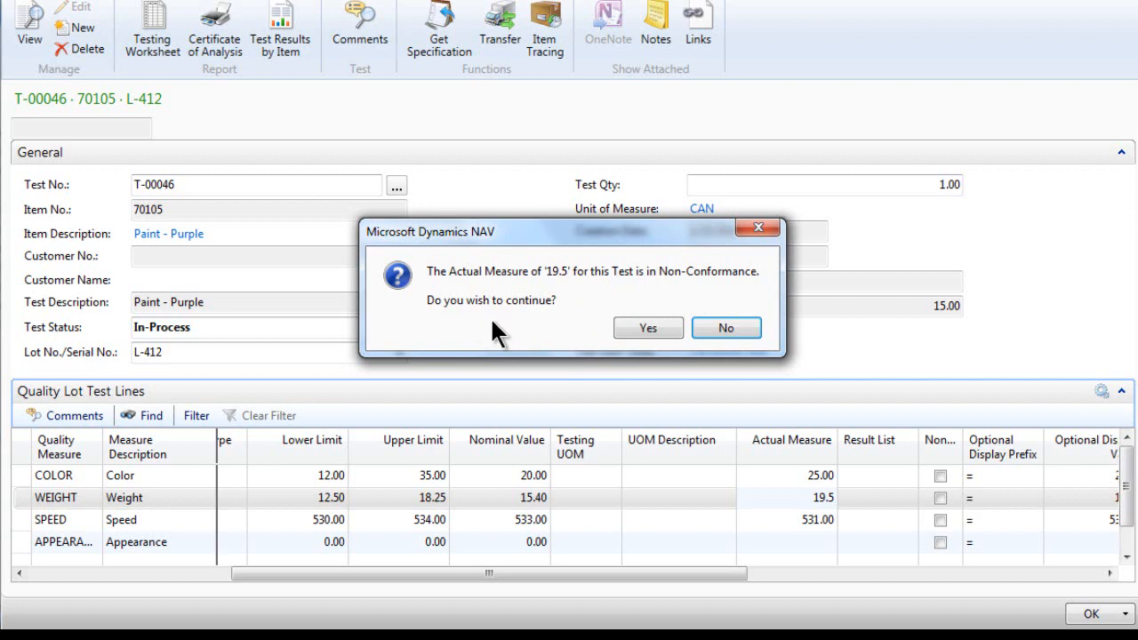
{"action": "left_click", "coordinate": [648, 327]}
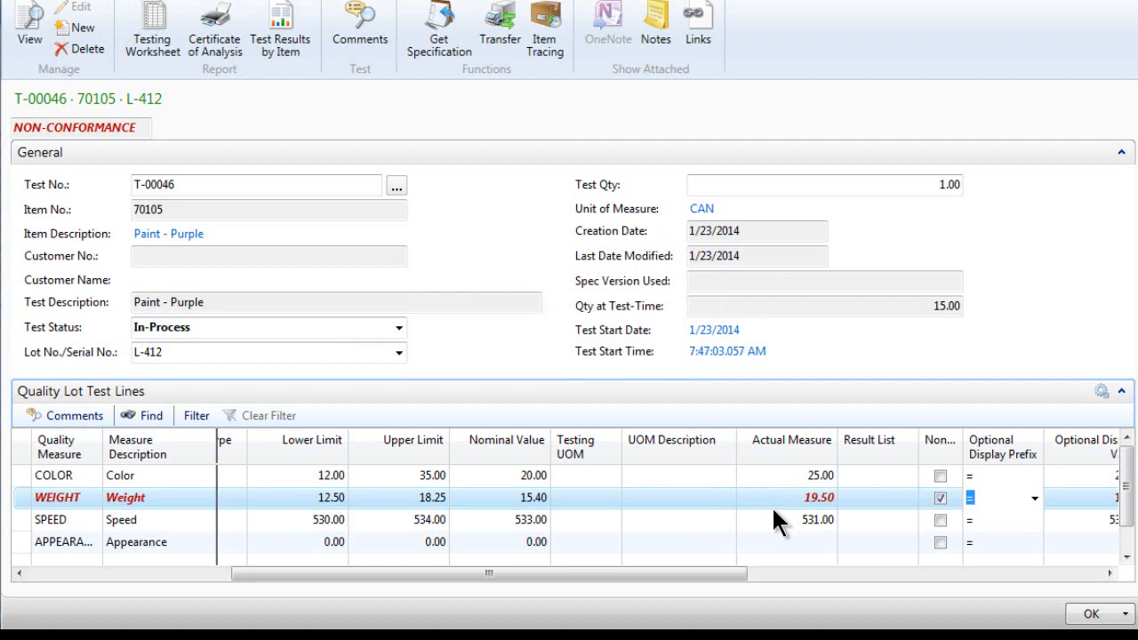
{"action": "mouse_move", "coordinate": [809, 504]}
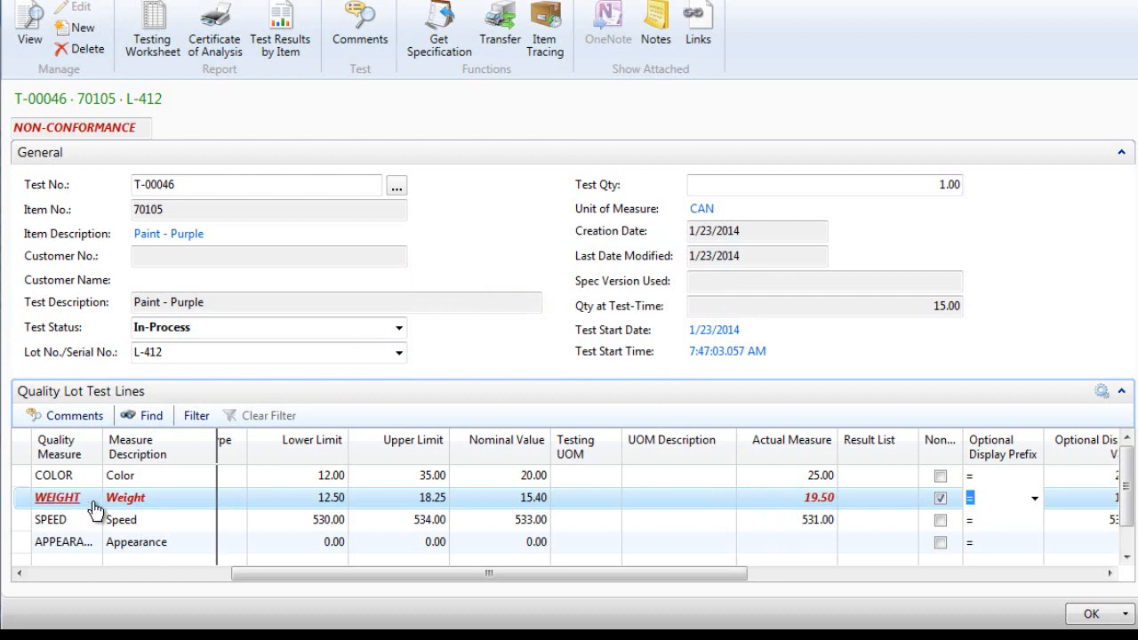
{"action": "mouse_move", "coordinate": [584, 532]}
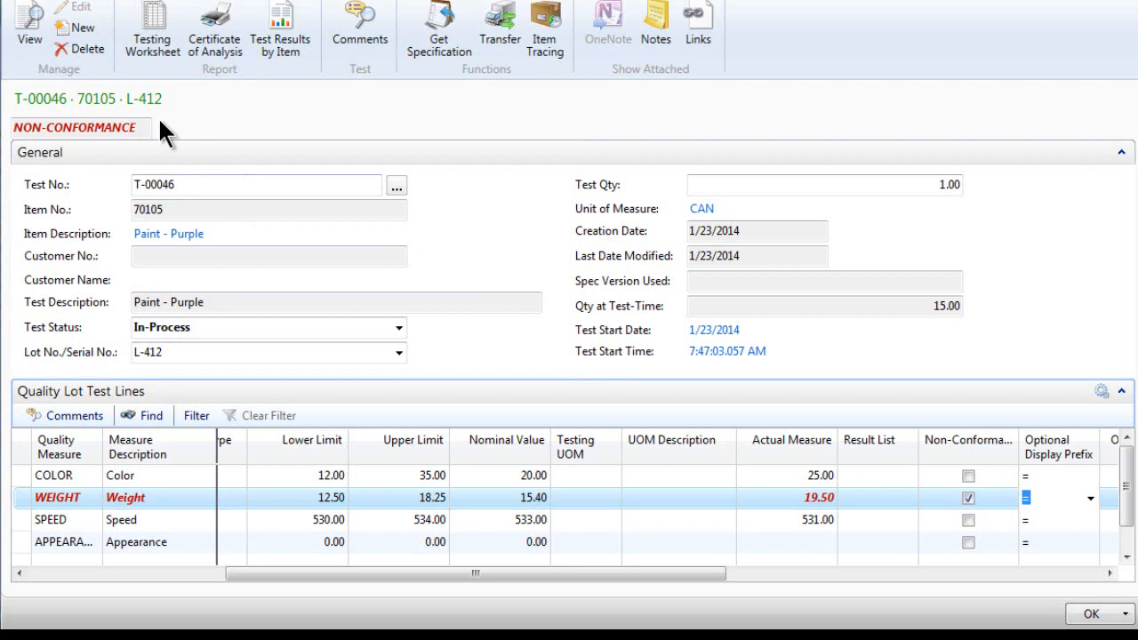
{"action": "mouse_move", "coordinate": [174, 347]}
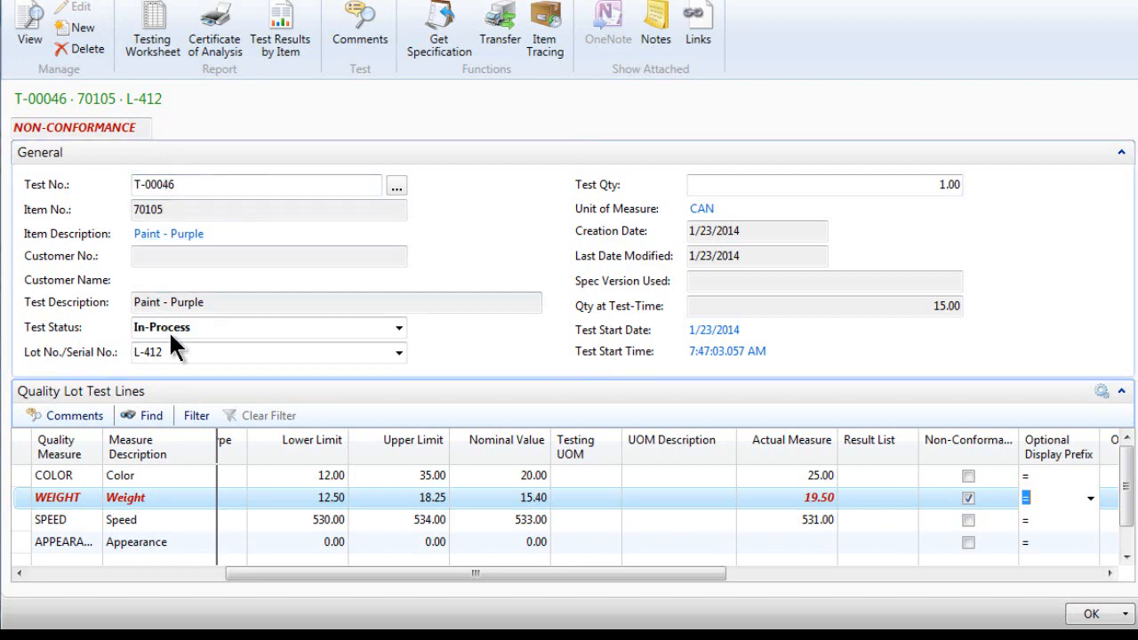
{"action": "mouse_move", "coordinate": [796, 523]}
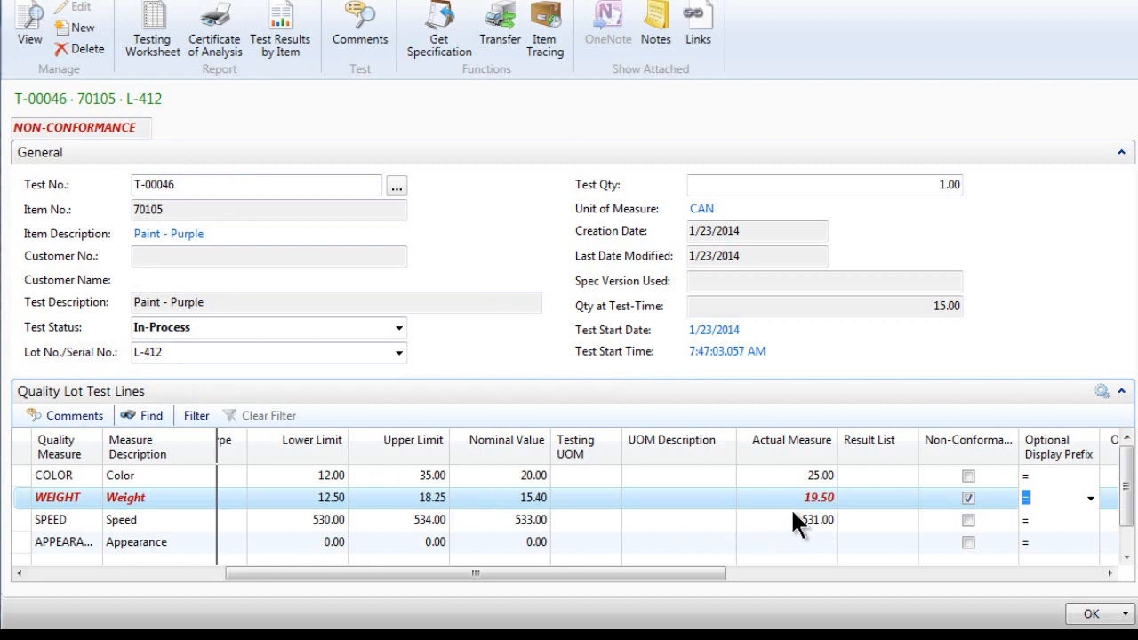
{"action": "mouse_move", "coordinate": [796, 529]}
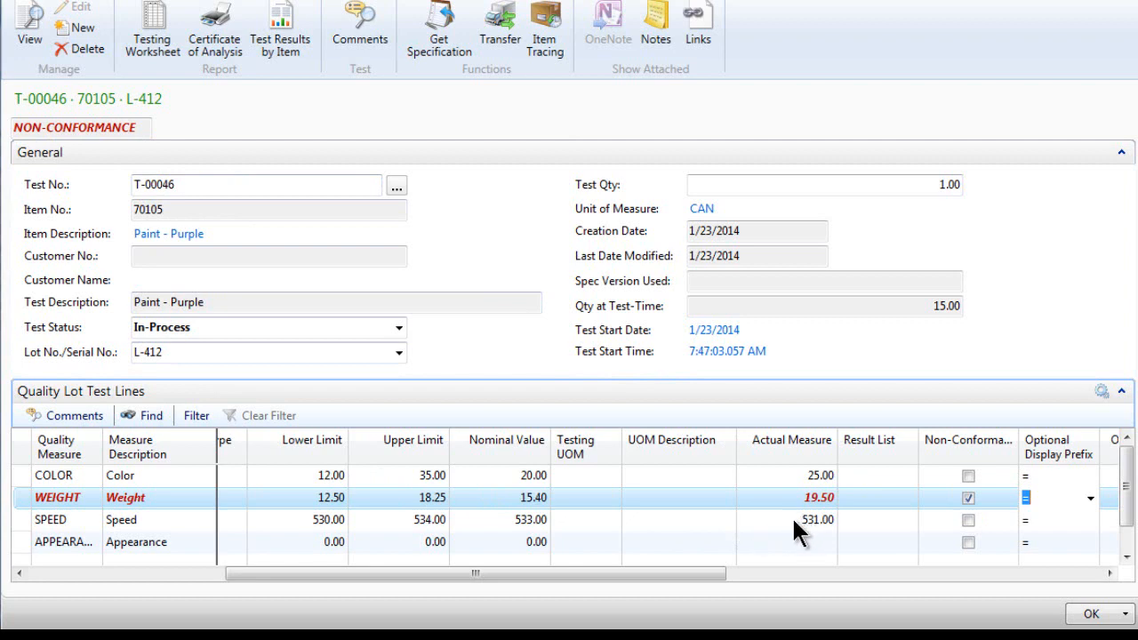
{"action": "mouse_move", "coordinate": [793, 511]}
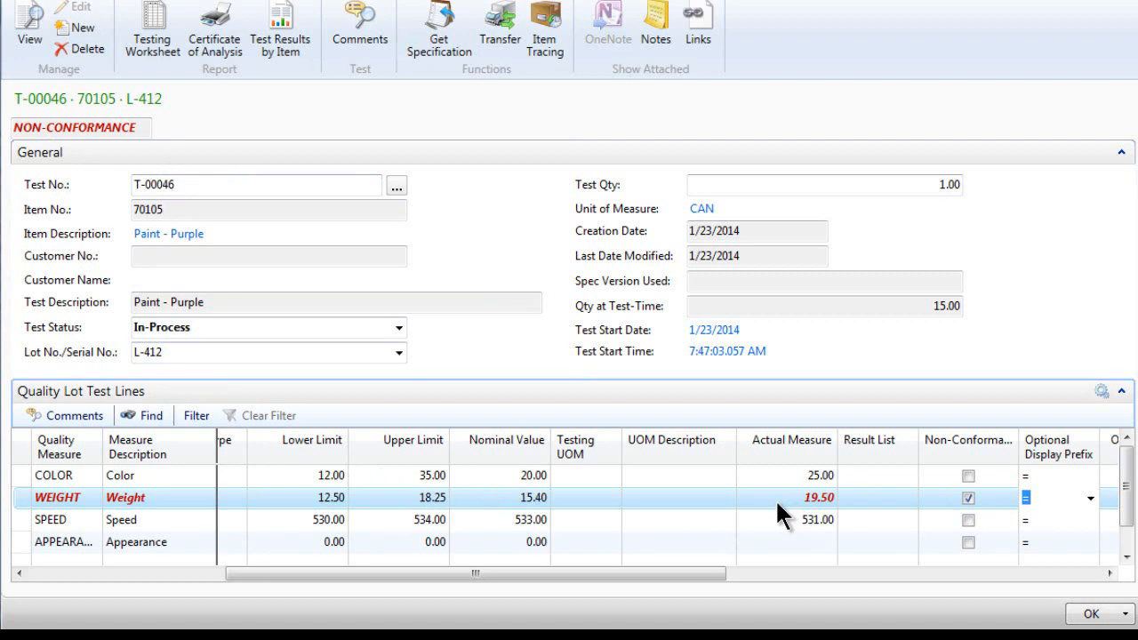
- Correct Weight to 18.00 and preview the Certificate of Analysis for T-00046
{"action": "left_click", "coordinate": [786, 497]}
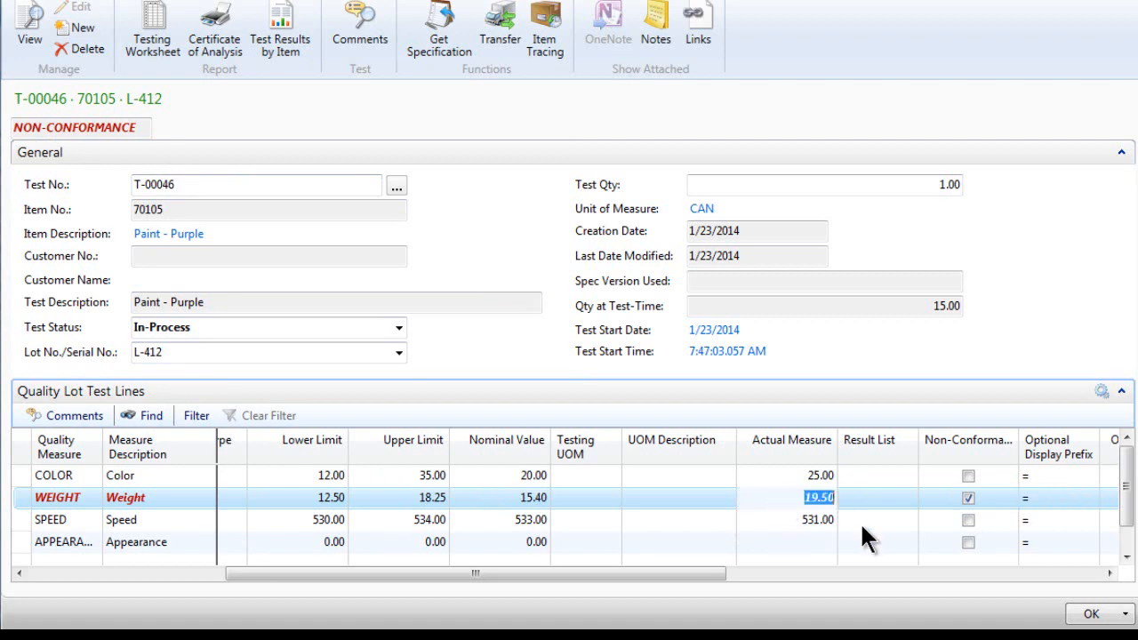
{"action": "left_click", "coordinate": [876, 521]}
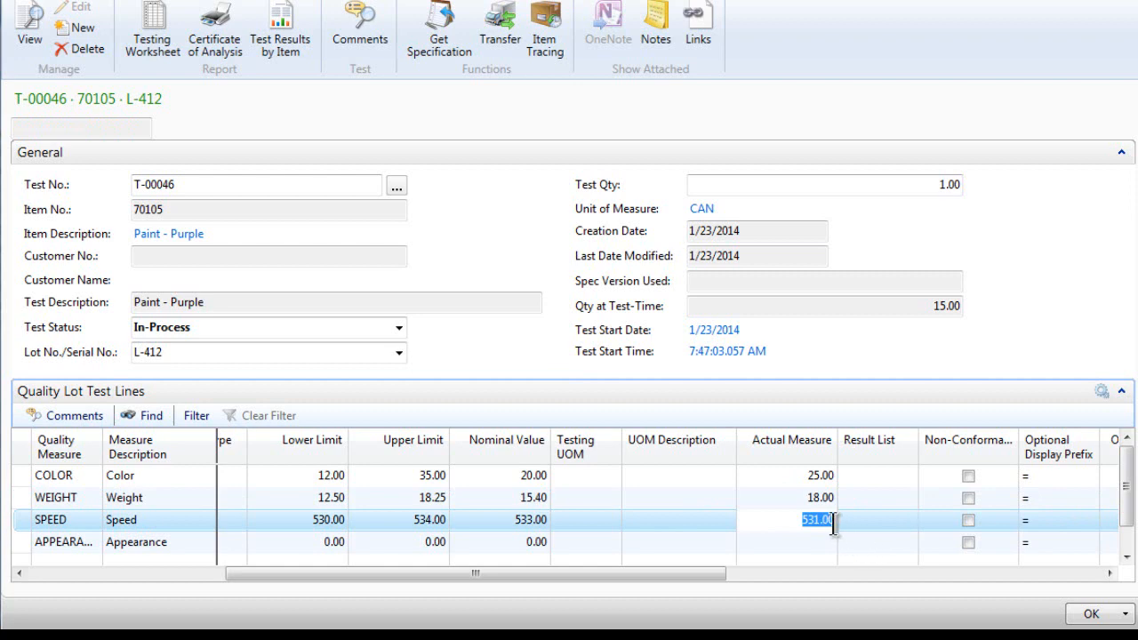
{"action": "mouse_move", "coordinate": [816, 498]}
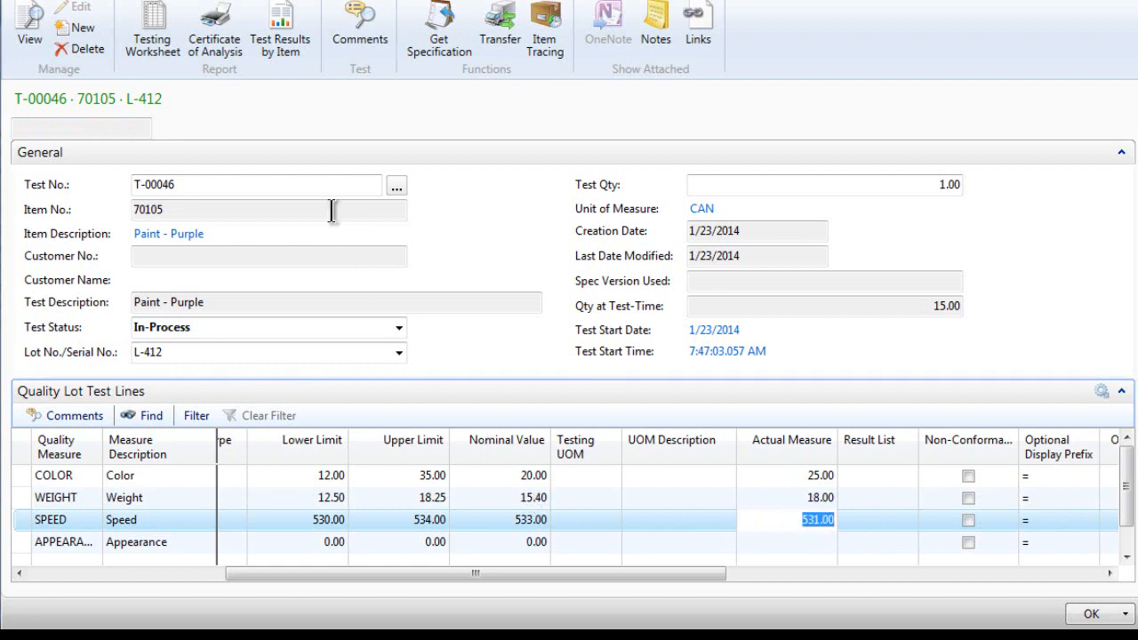
{"action": "mouse_move", "coordinate": [215, 27]}
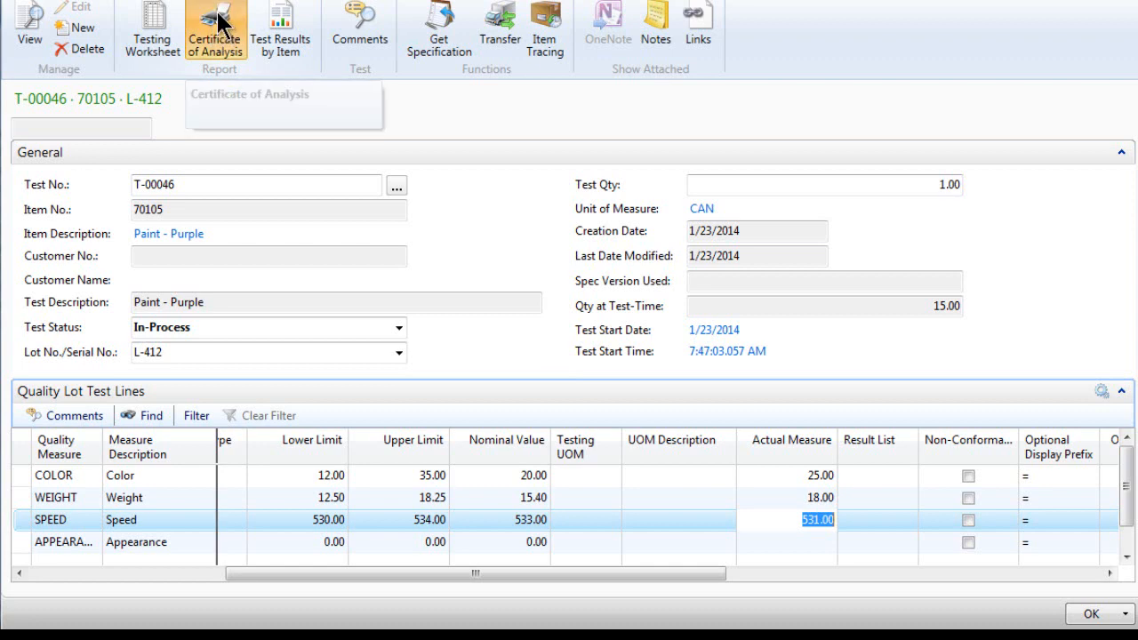
{"action": "left_click", "coordinate": [215, 31]}
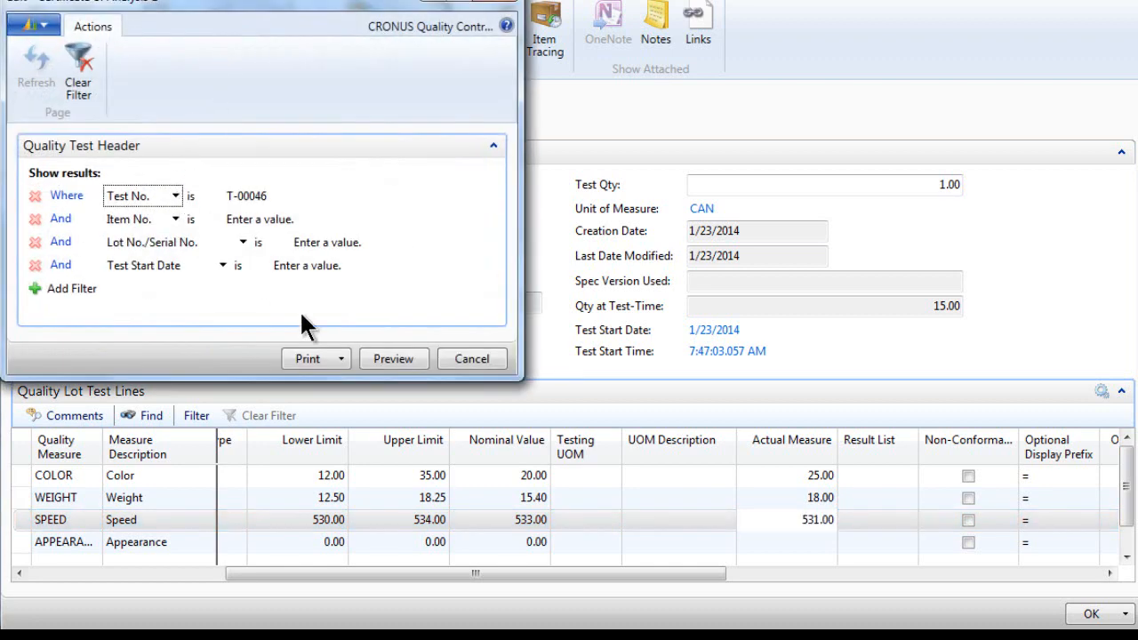
{"action": "left_click", "coordinate": [393, 358]}
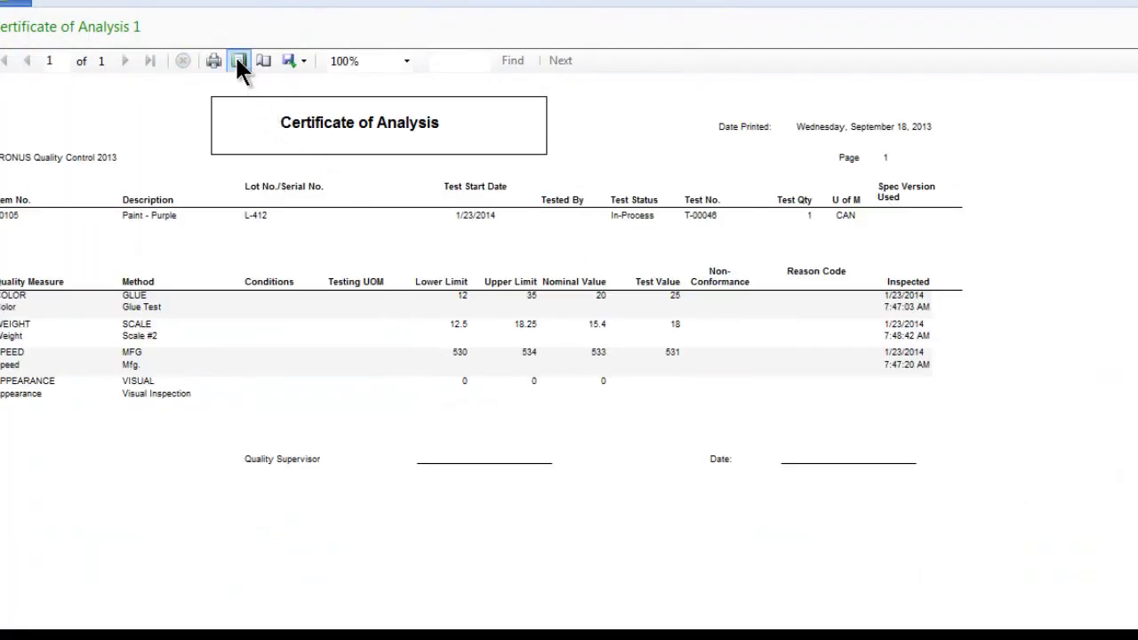
- Show the certificate preview as a whole page, then zoom it to 150%
{"action": "left_click", "coordinate": [238, 60]}
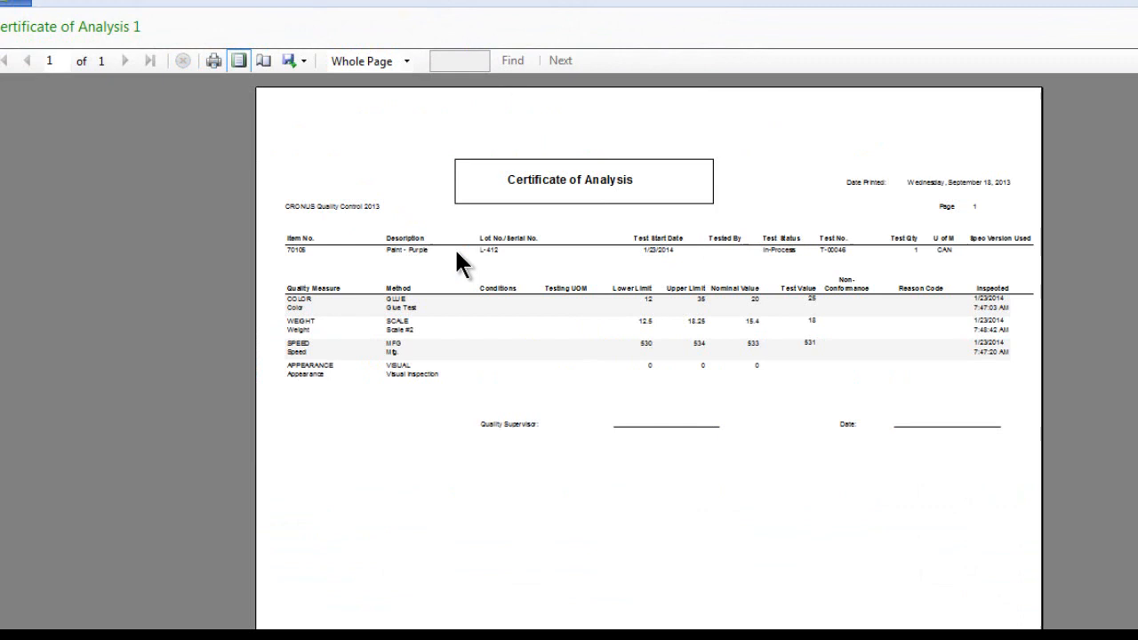
{"action": "mouse_move", "coordinate": [640, 460]}
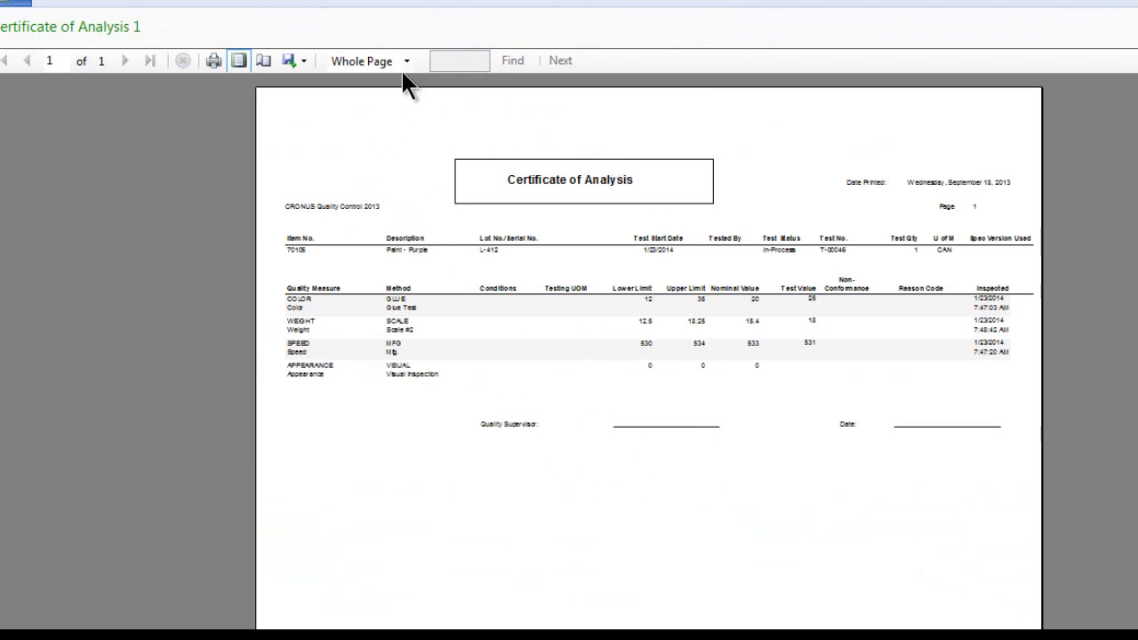
{"action": "left_click", "coordinate": [406, 60]}
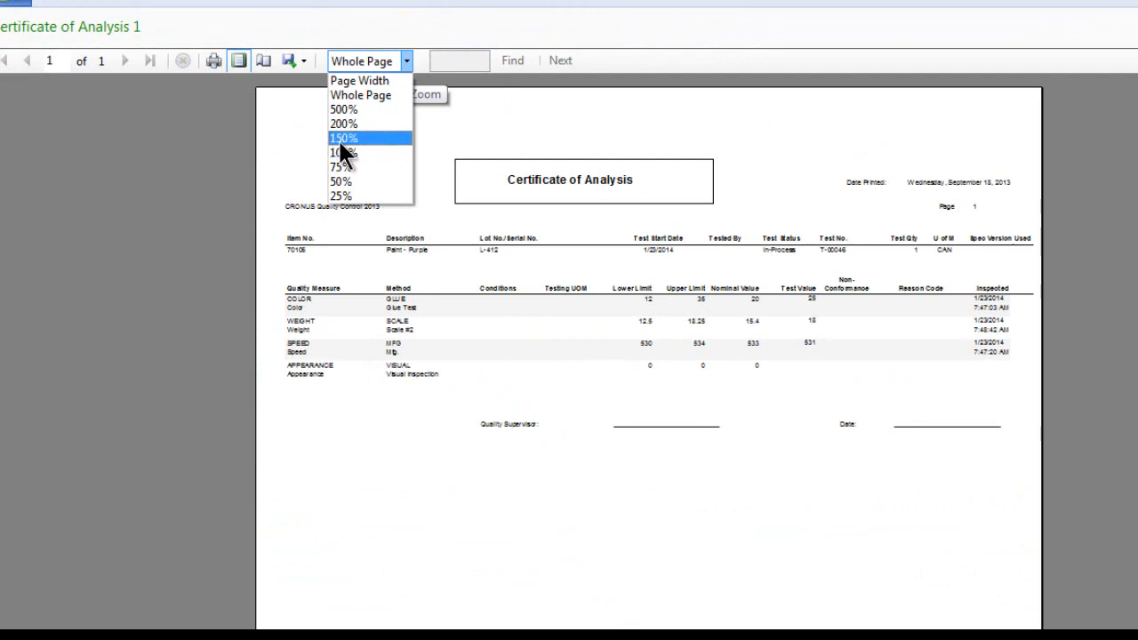
{"action": "left_click", "coordinate": [343, 138]}
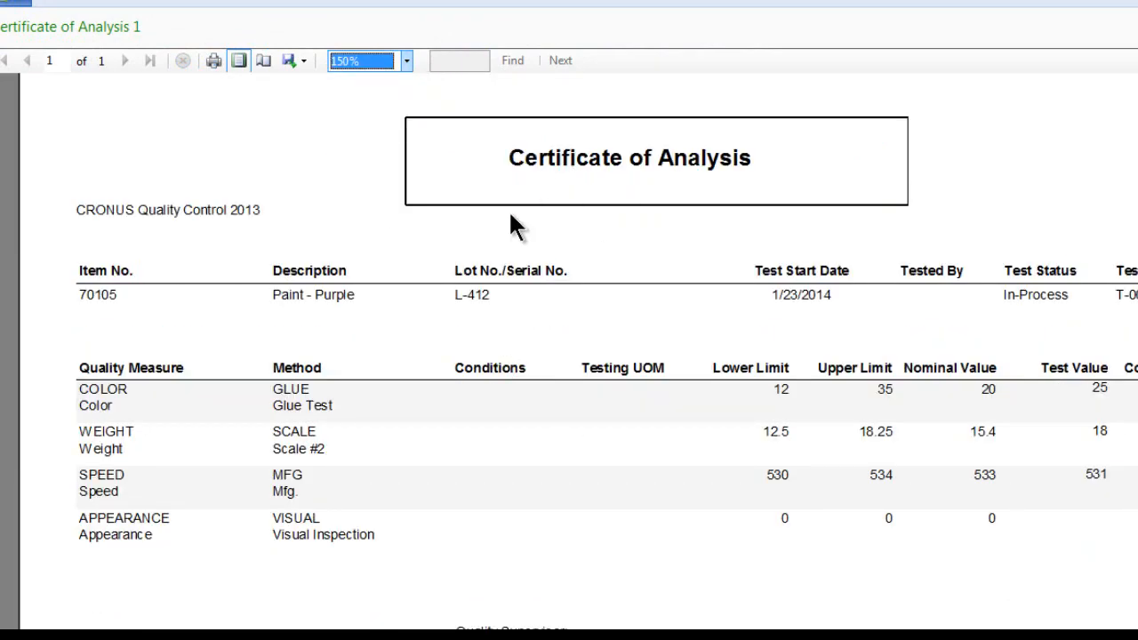
{"action": "mouse_move", "coordinate": [271, 307]}
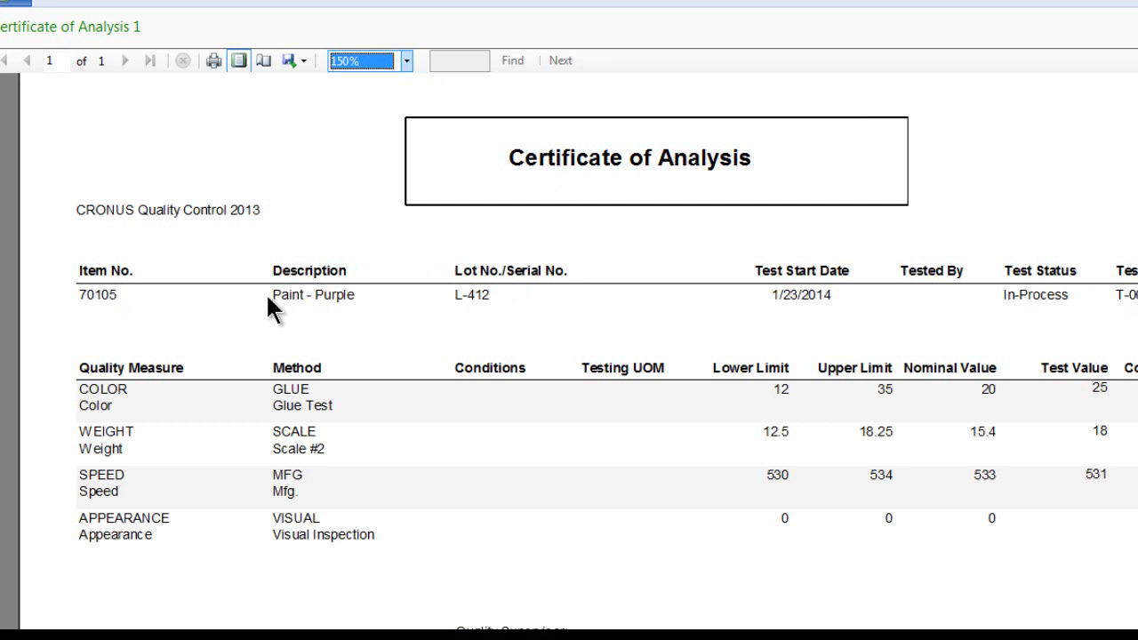
{"action": "mouse_move", "coordinate": [796, 331]}
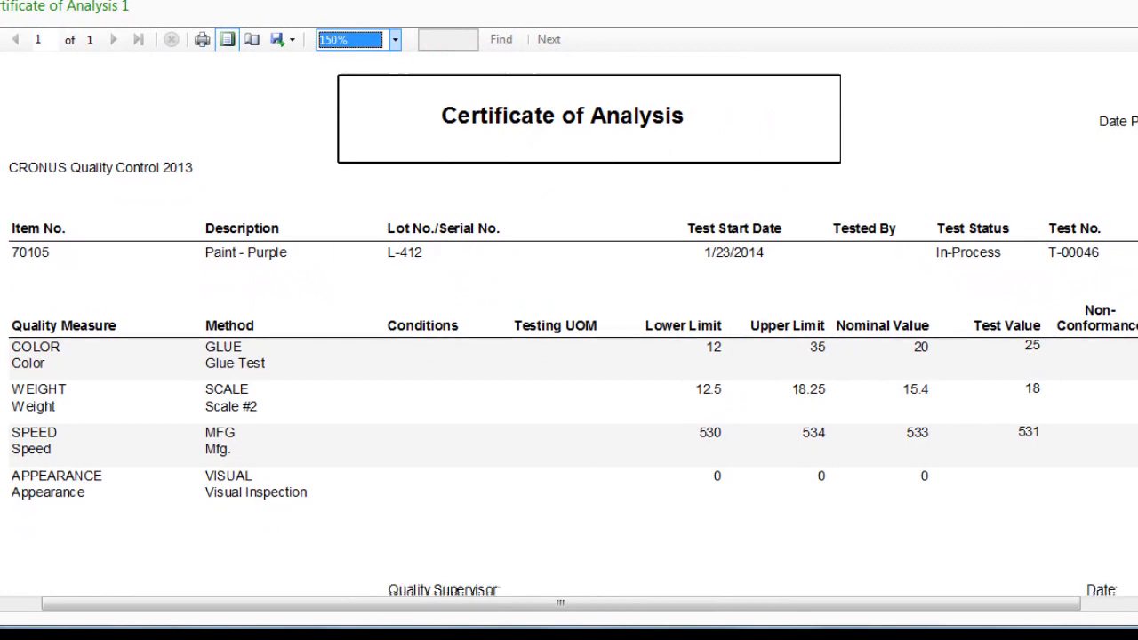
- Scroll the certificate down and right to the Test No., Test Qty and Reason Code columns
{"action": "scroll", "scroll_direction": "down", "scroll_amount": 3}
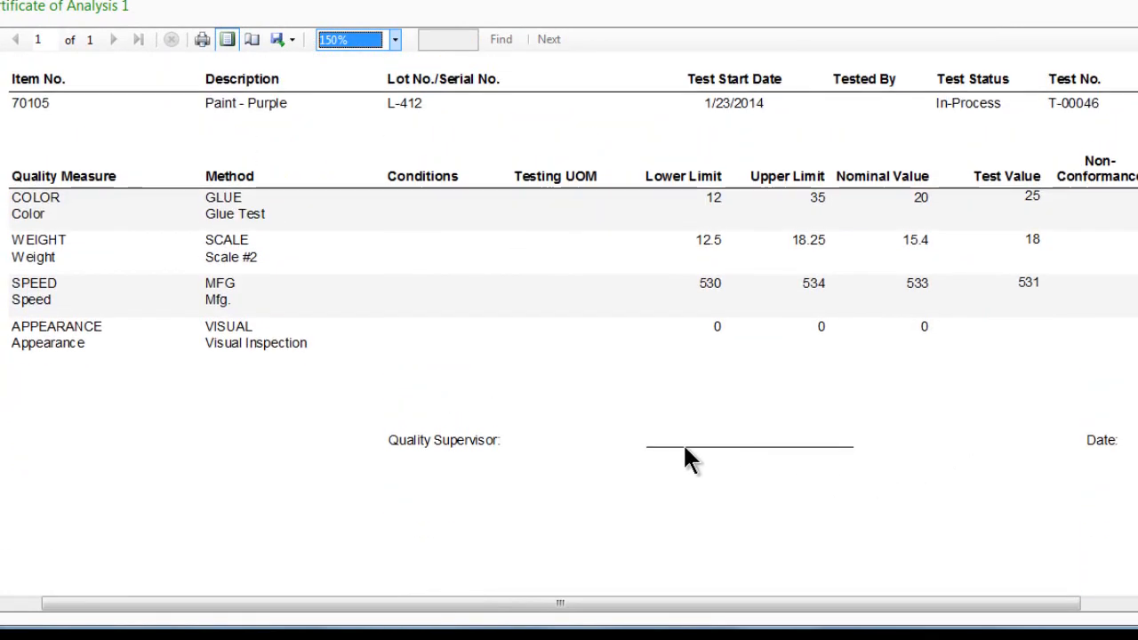
{"action": "mouse_move", "coordinate": [498, 472]}
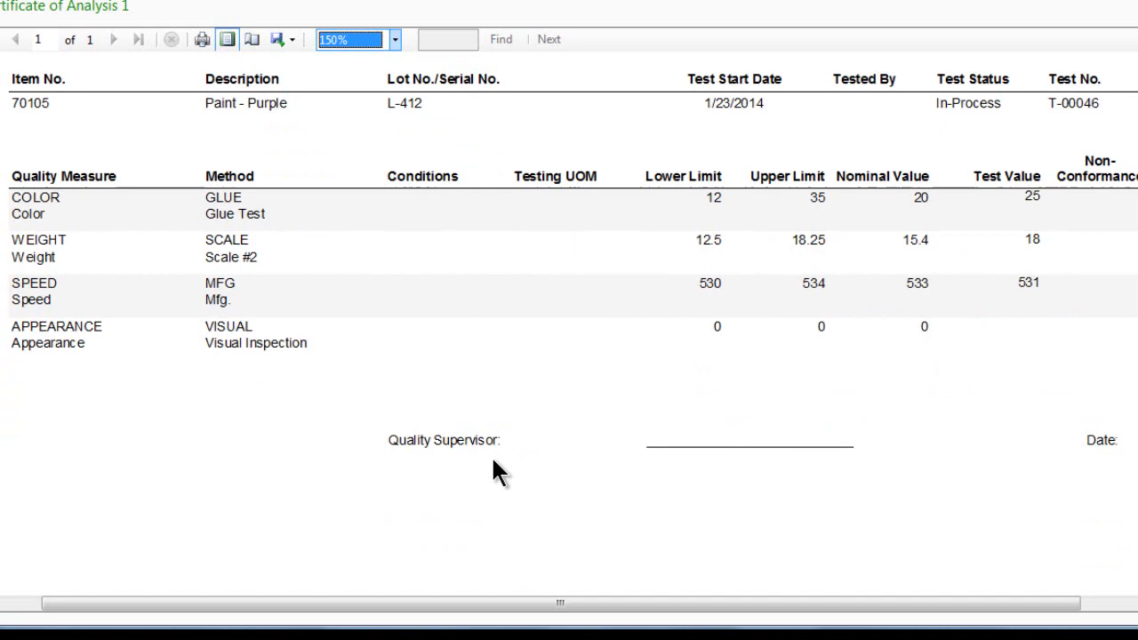
{"action": "mouse_move", "coordinate": [1117, 458]}
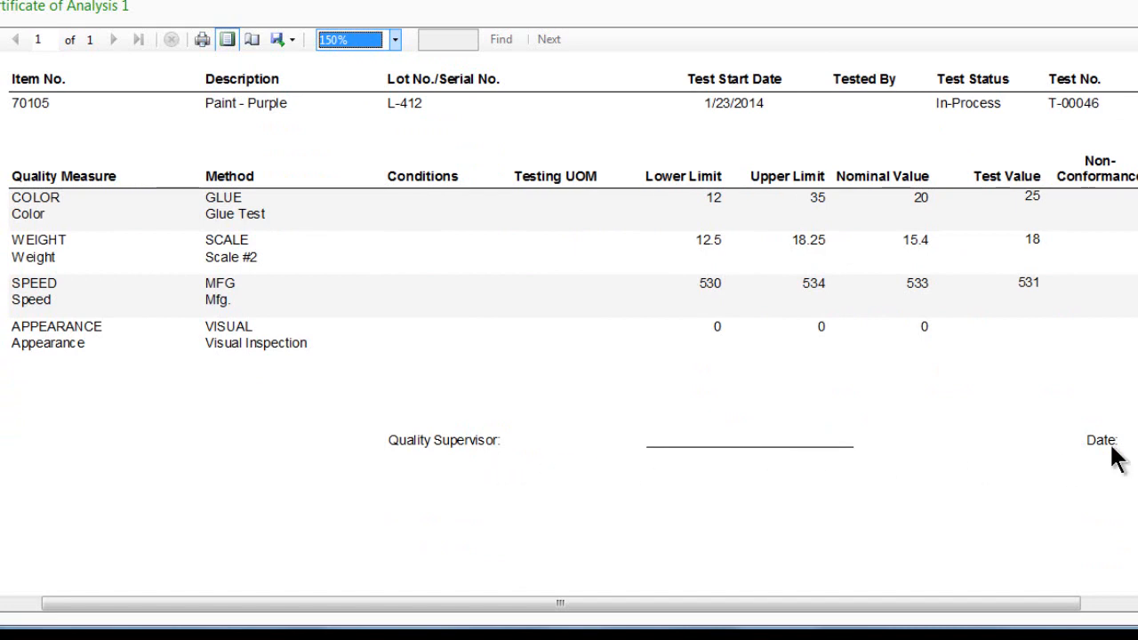
{"action": "left_click_drag", "start_coordinate": [560, 604], "coordinate": [920, 604]}
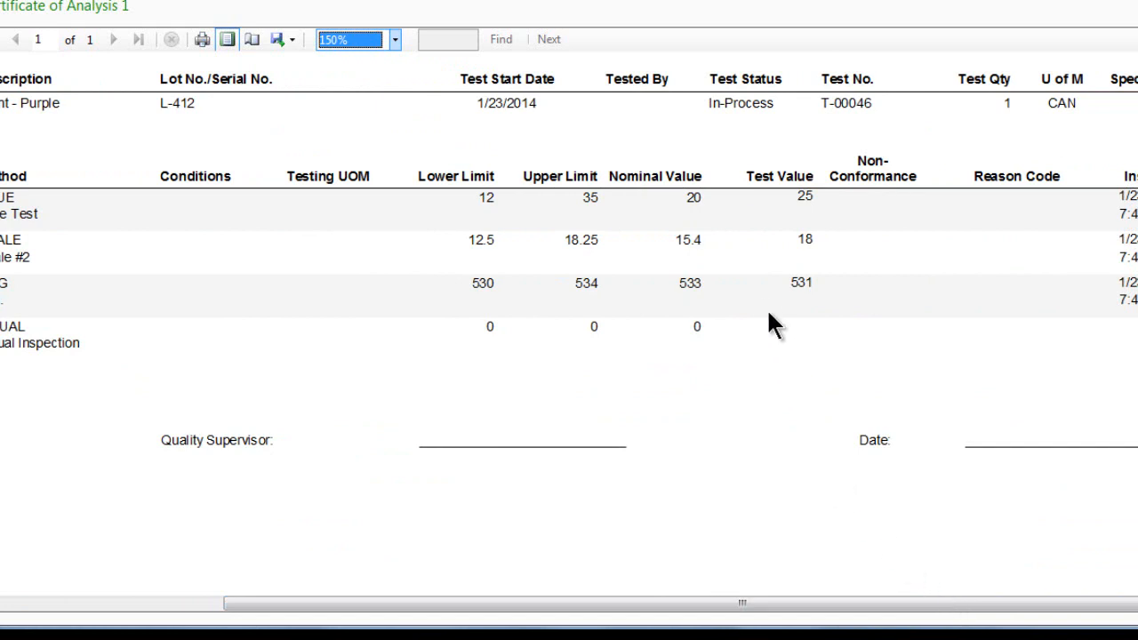
{"action": "mouse_move", "coordinate": [796, 311]}
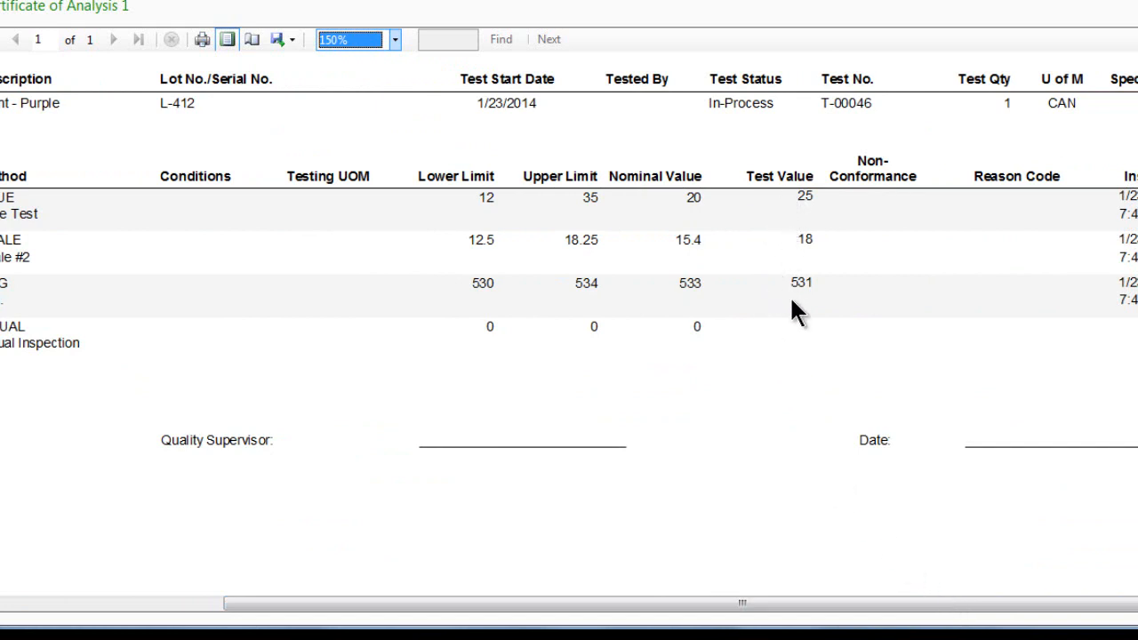
{"action": "mouse_move", "coordinate": [790, 306]}
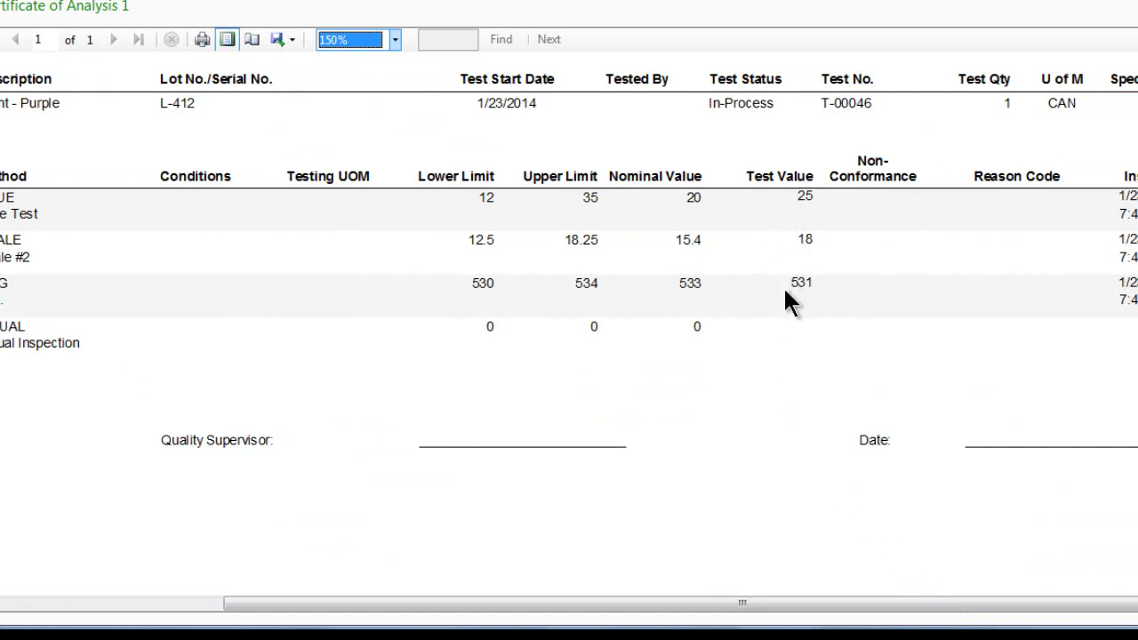
{"action": "mouse_move", "coordinate": [1003, 257]}
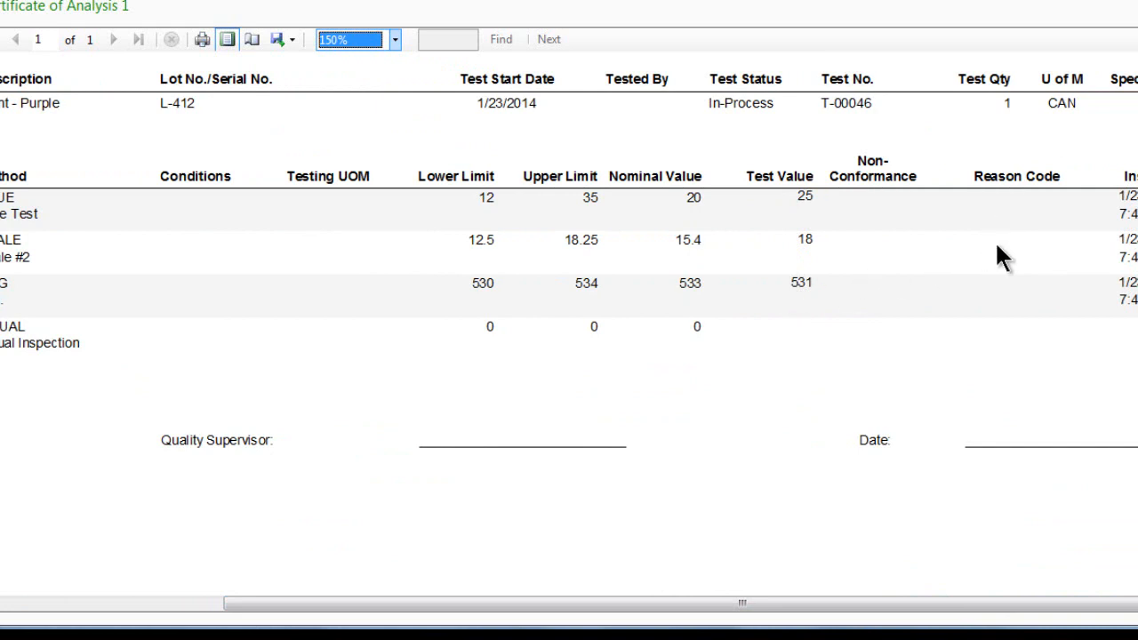
{"action": "mouse_move", "coordinate": [1005, 301]}
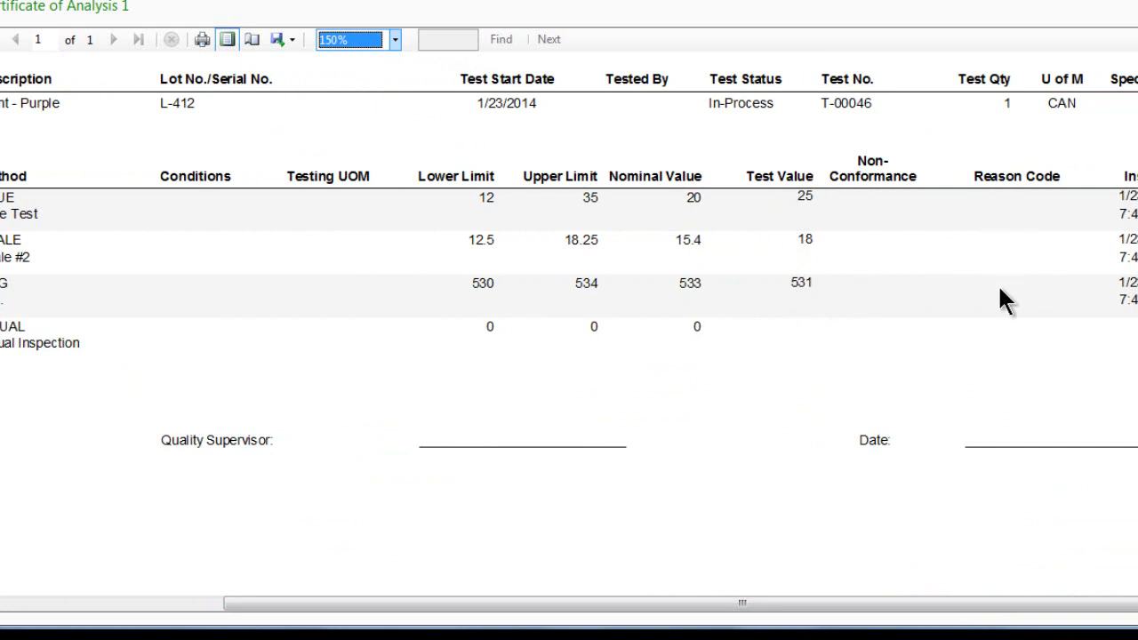
{"action": "mouse_move", "coordinate": [996, 311]}
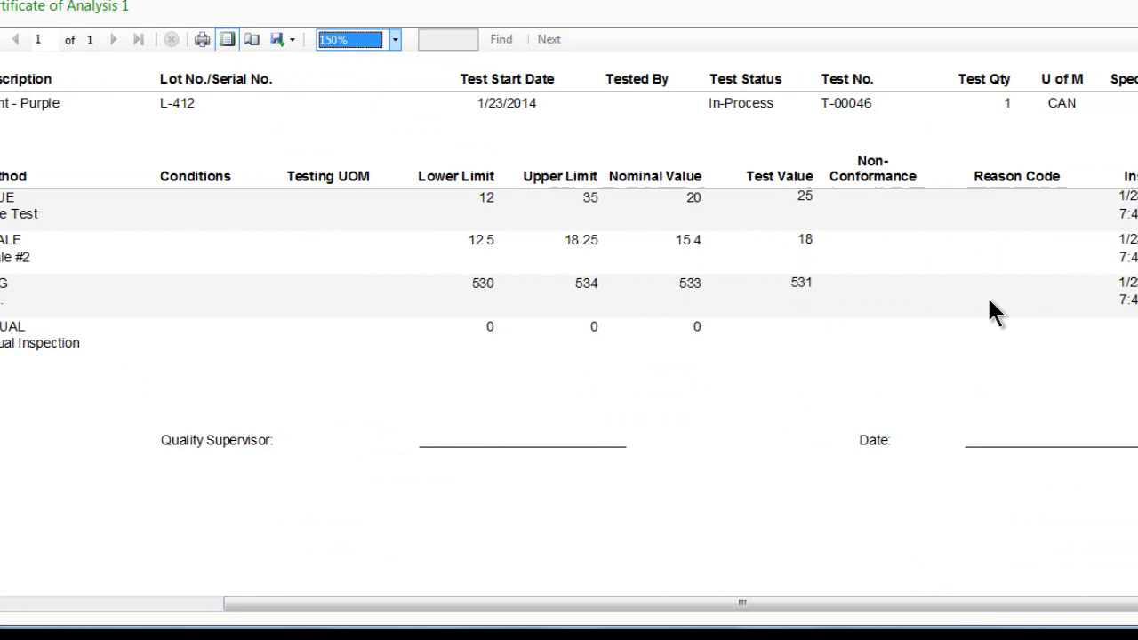
{"action": "mouse_move", "coordinate": [617, 200]}
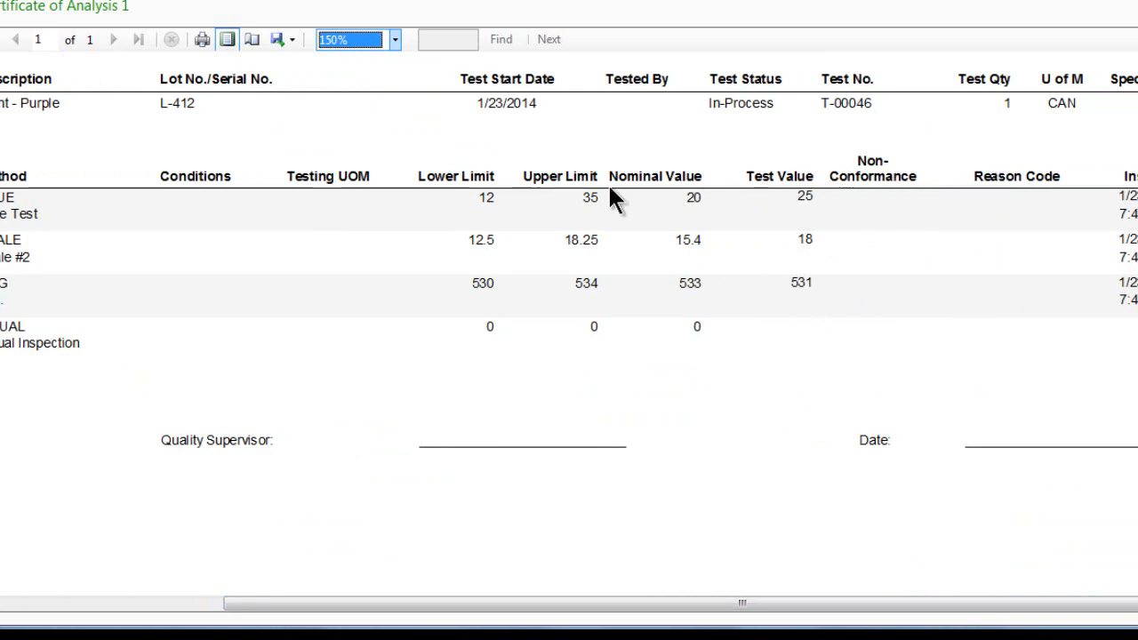
- Zoom the certificate preview to 75% to show the whole page
{"action": "left_click", "coordinate": [395, 39]}
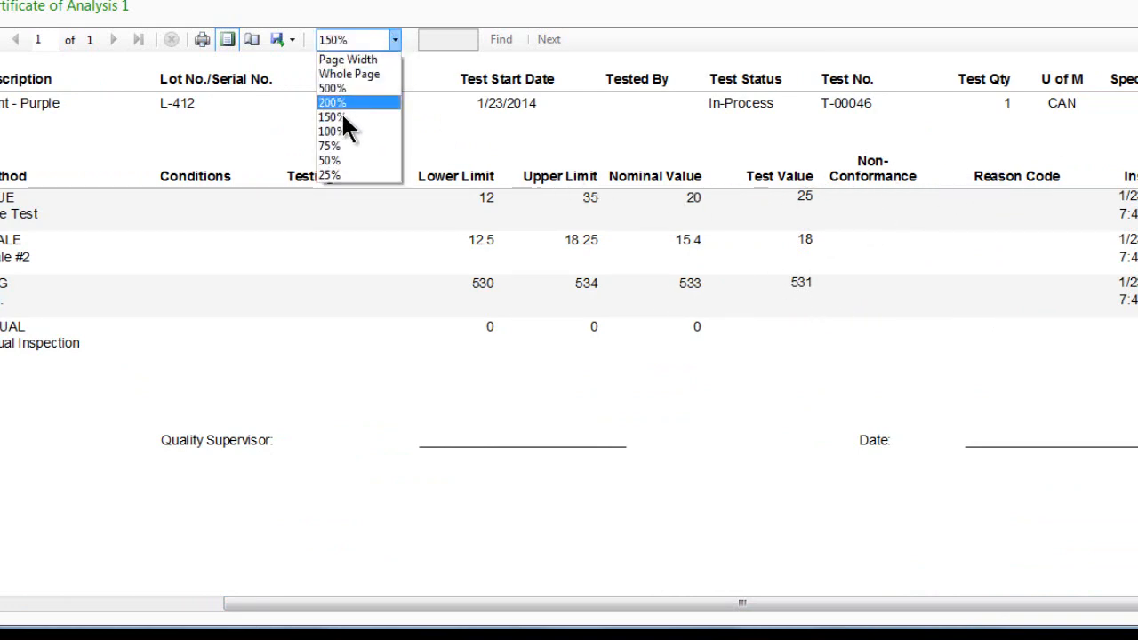
{"action": "left_click", "coordinate": [329, 146]}
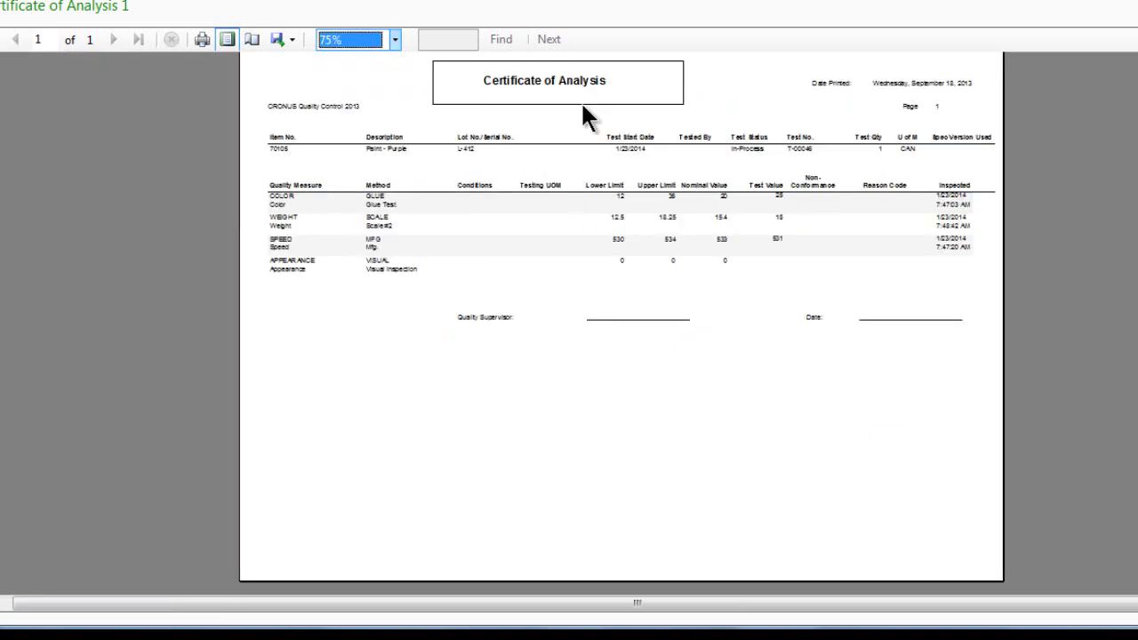
{"action": "mouse_move", "coordinate": [703, 280]}
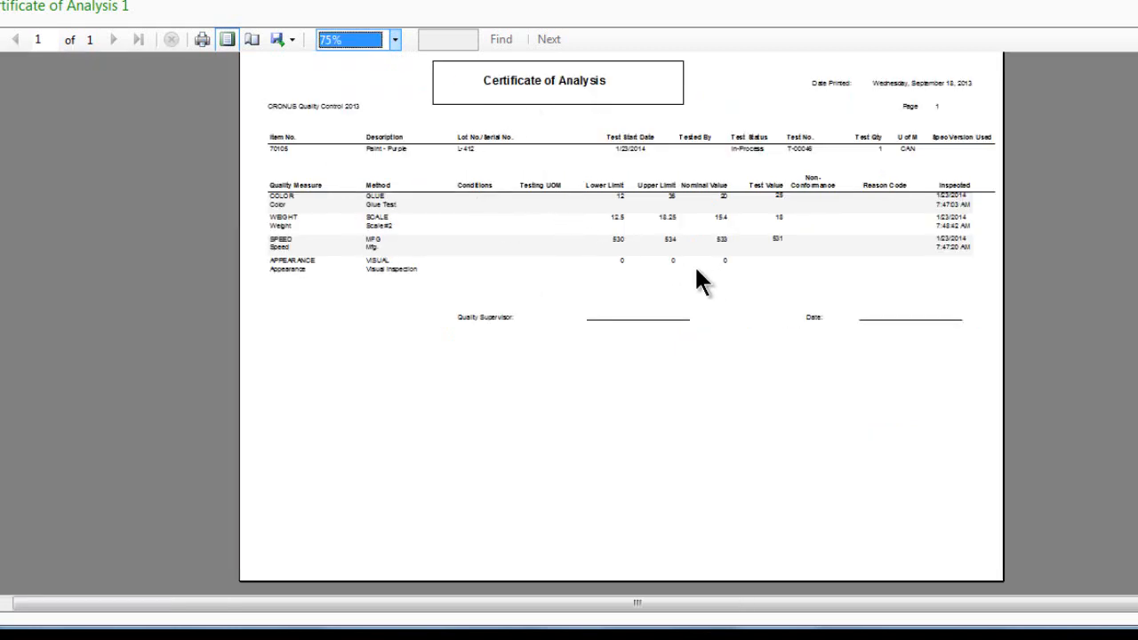
{"action": "mouse_move", "coordinate": [542, 258]}
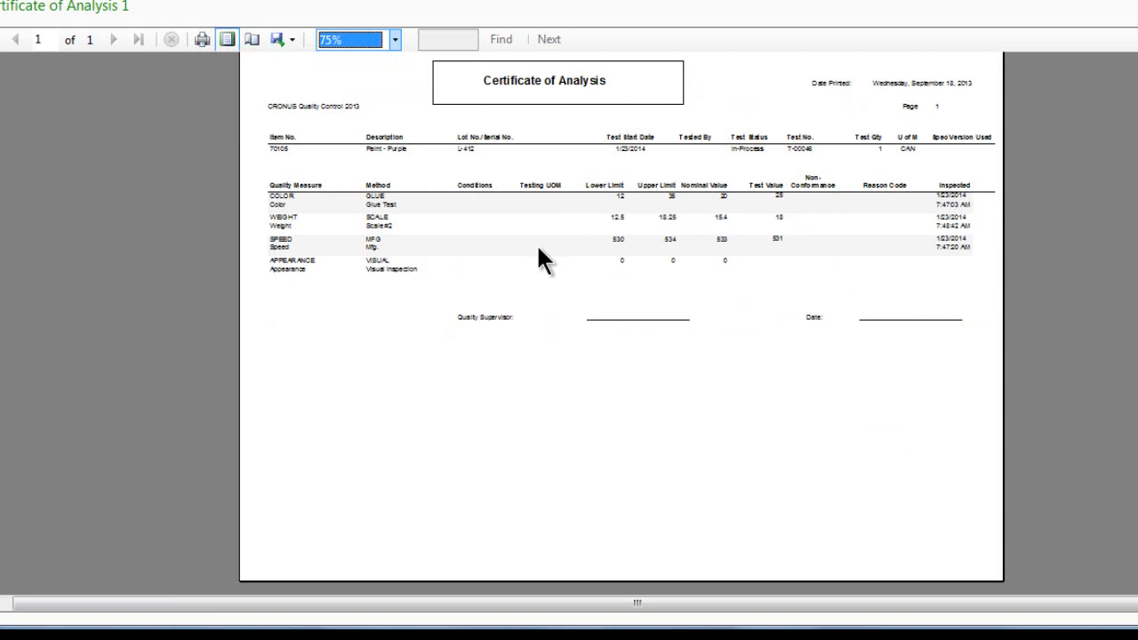
{"action": "mouse_move", "coordinate": [543, 285]}
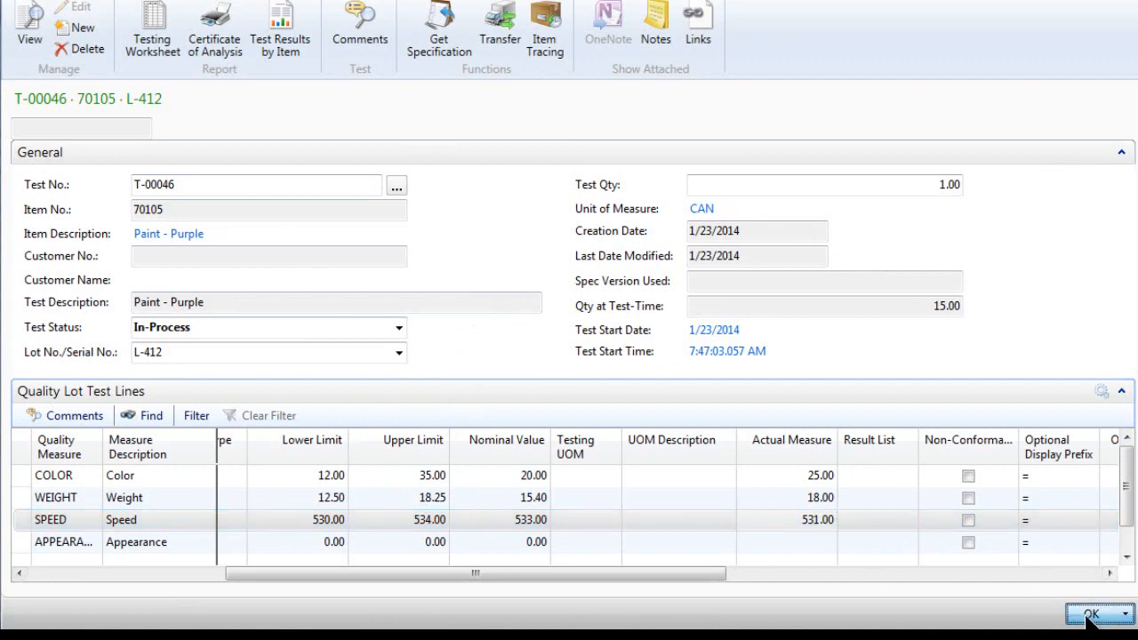
- Close lot test T-00046, returning to the testing list showing lot L-412 In-Process
{"action": "left_click", "coordinate": [1088, 615]}
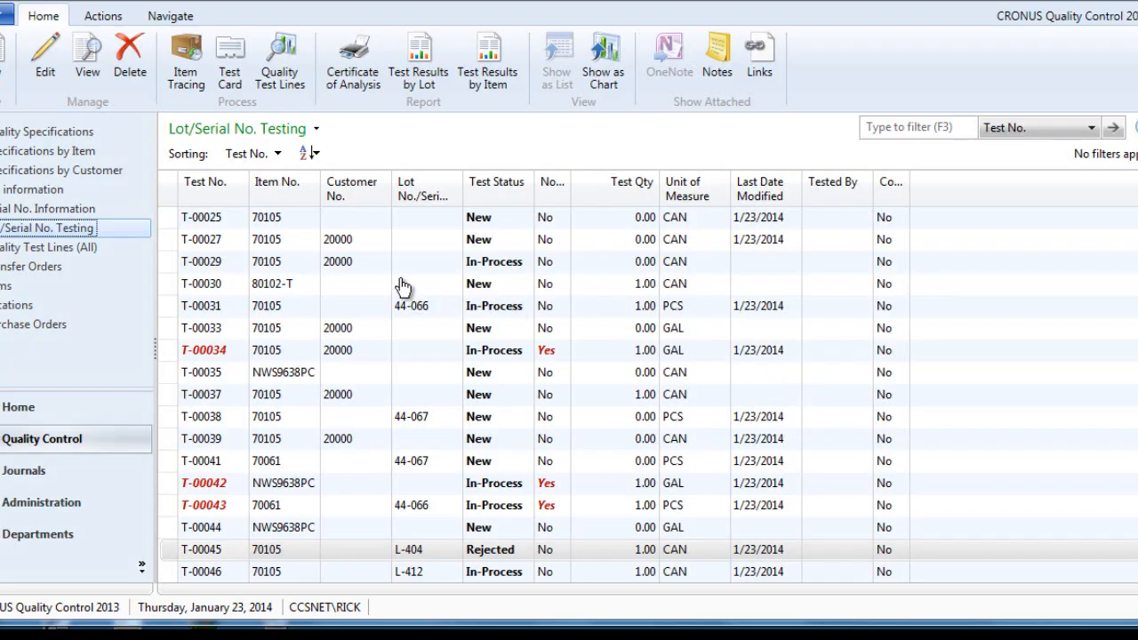
{"action": "mouse_move", "coordinate": [352, 278]}
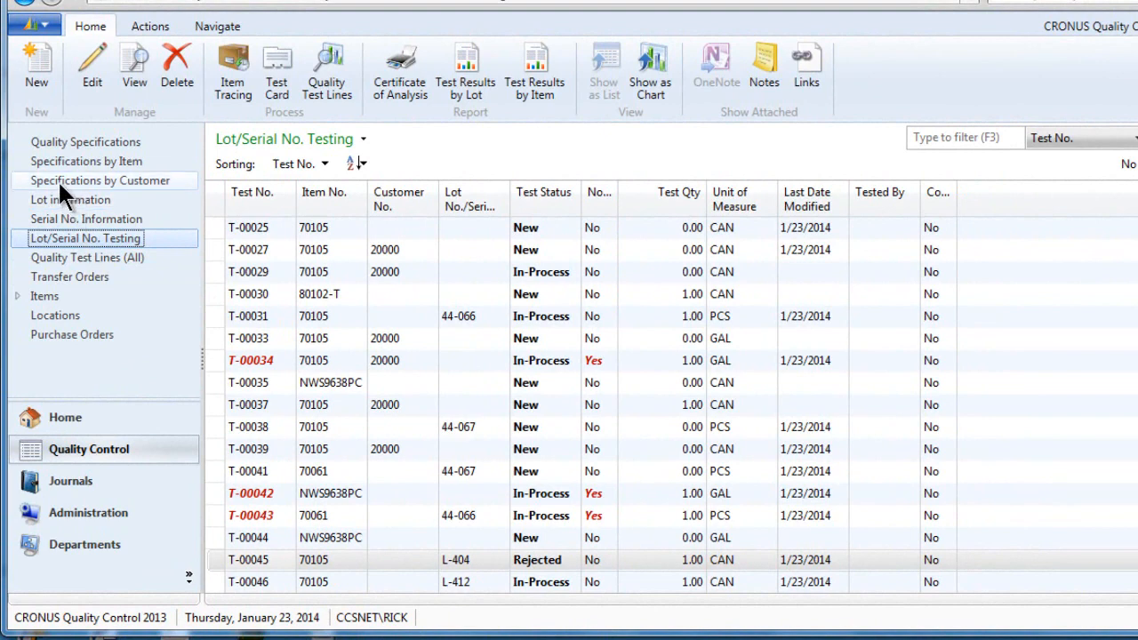
{"action": "mouse_move", "coordinate": [60, 148]}
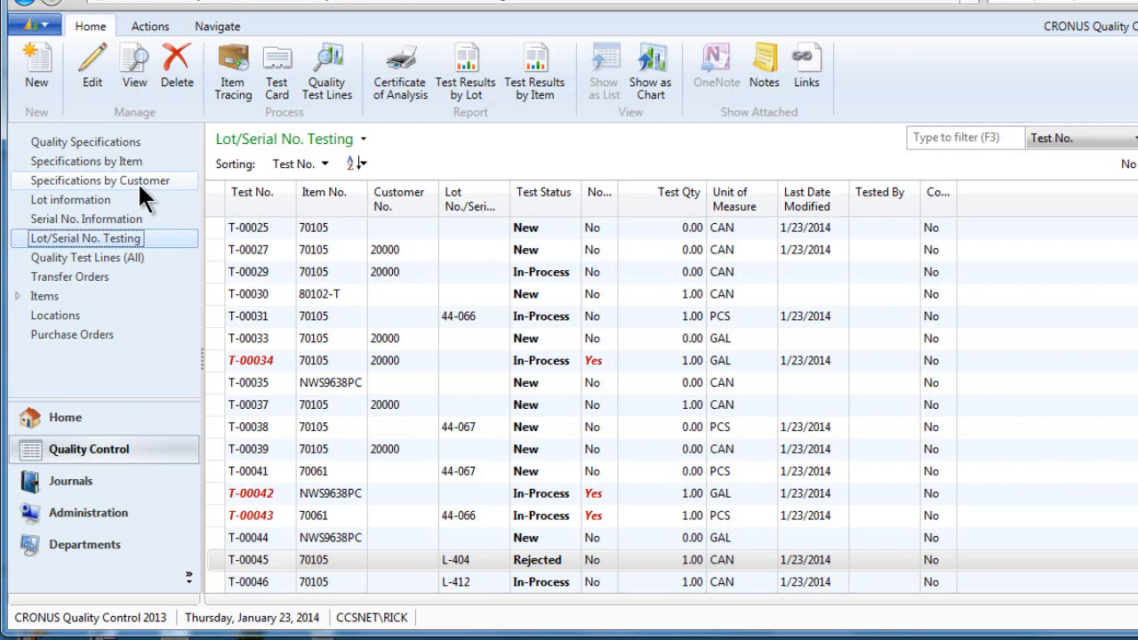
{"action": "mouse_move", "coordinate": [311, 320]}
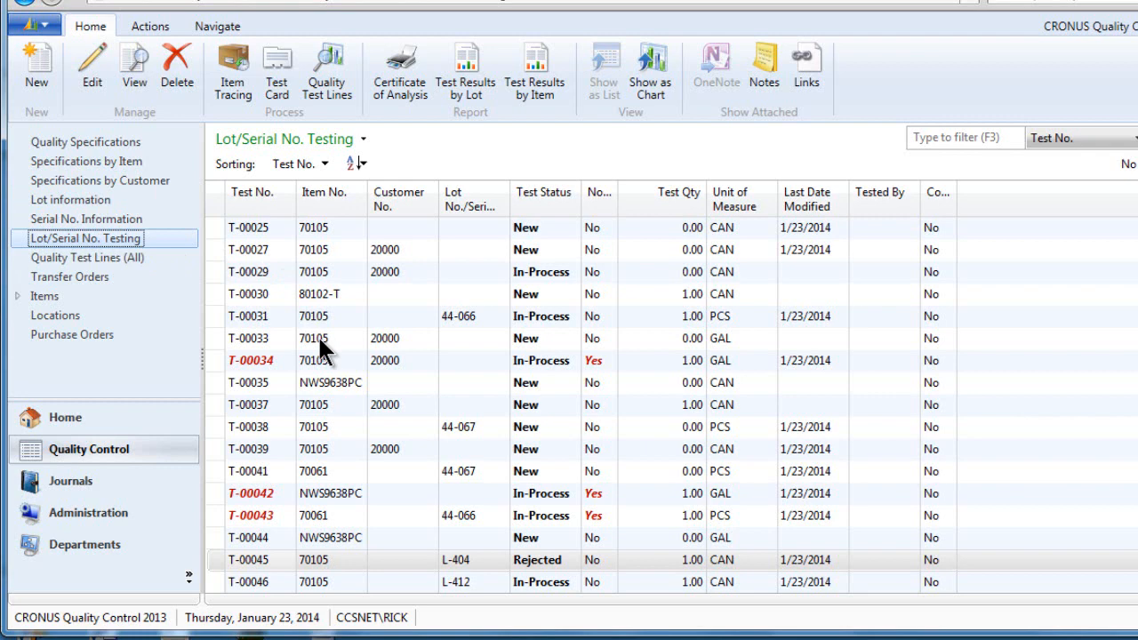
{"action": "mouse_move", "coordinate": [324, 352]}
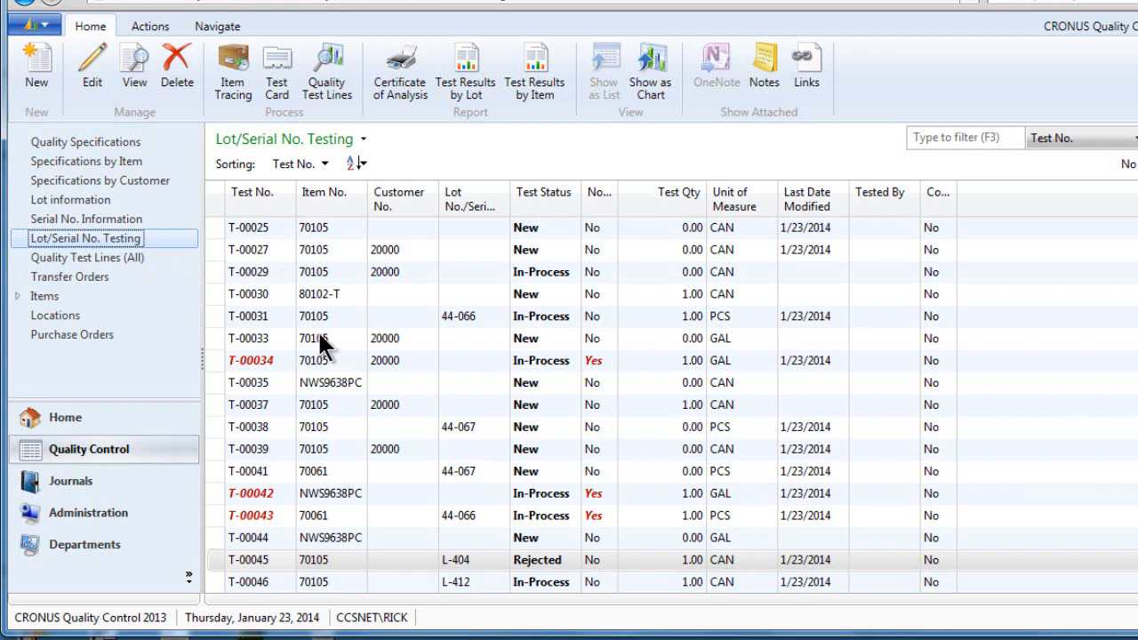
{"action": "mouse_move", "coordinate": [369, 327]}
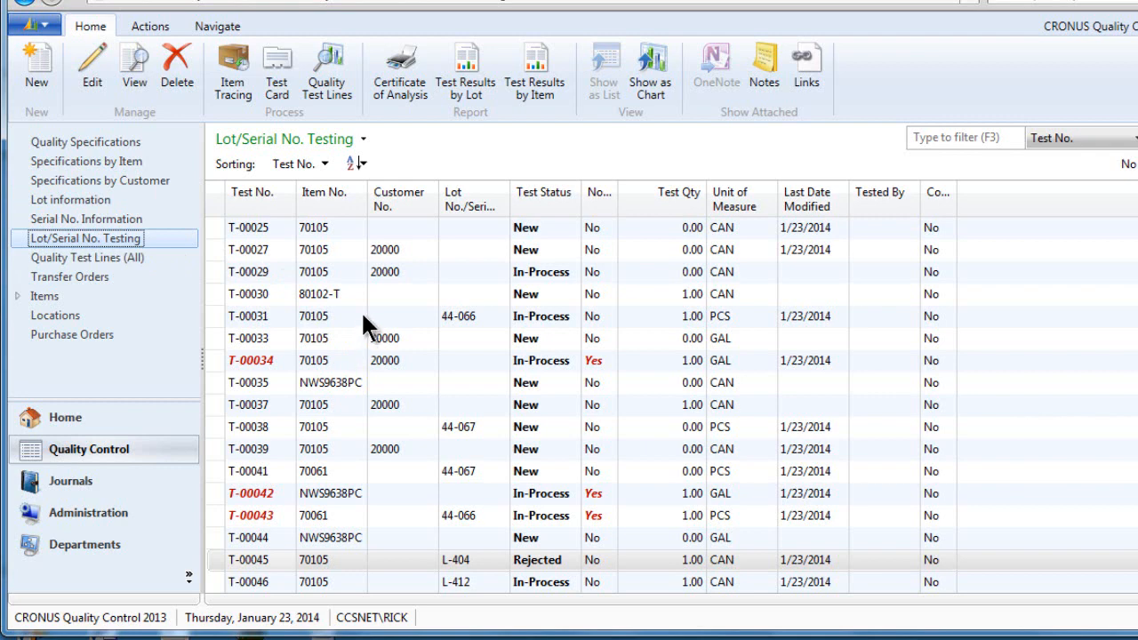
{"action": "mouse_move", "coordinate": [372, 333]}
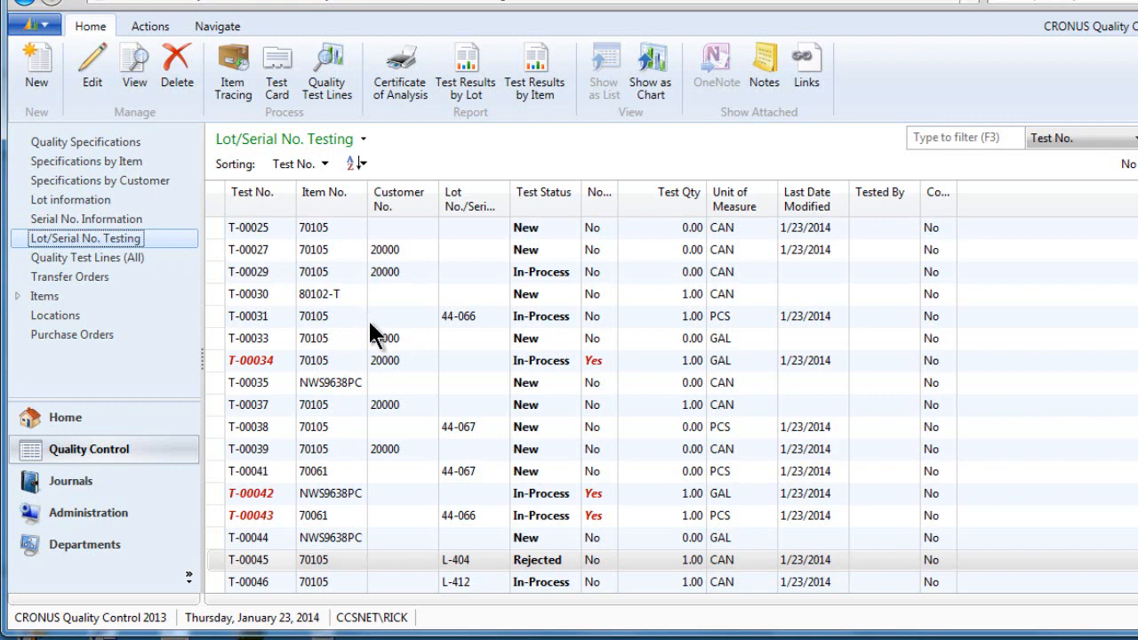
{"action": "mouse_move", "coordinate": [374, 334]}
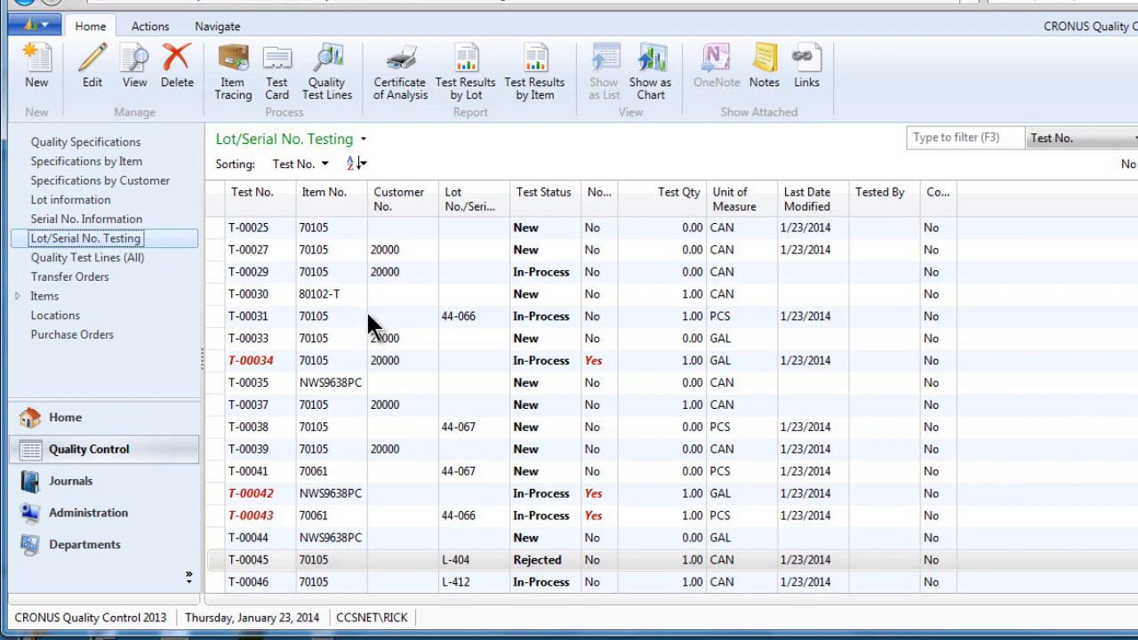
{"action": "mouse_move", "coordinate": [356, 311]}
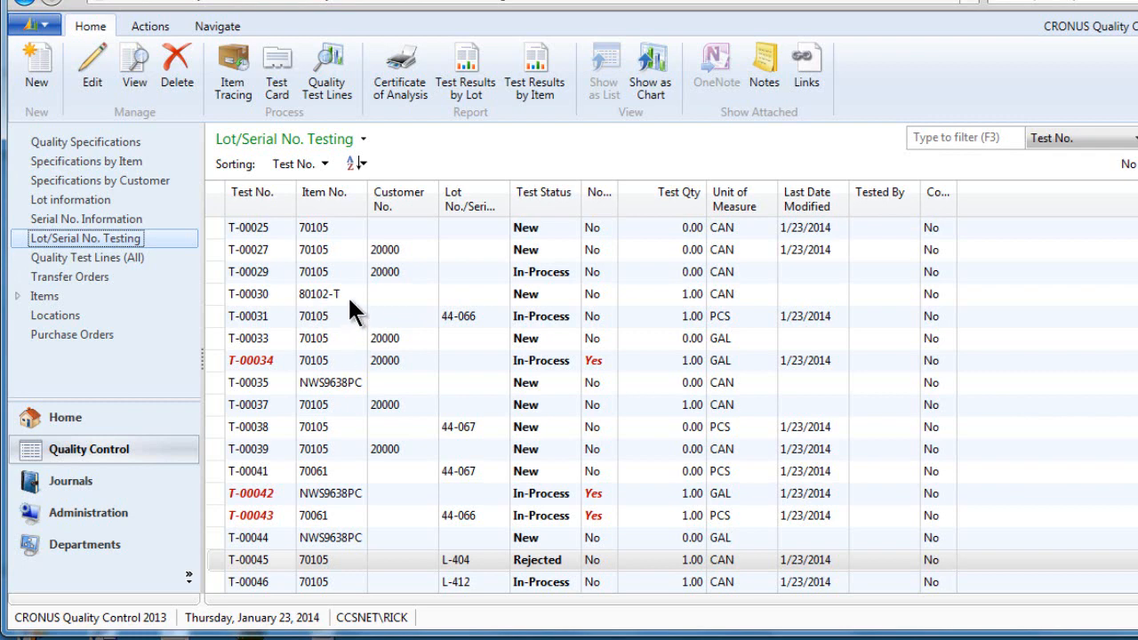
{"action": "mouse_move", "coordinate": [354, 325]}
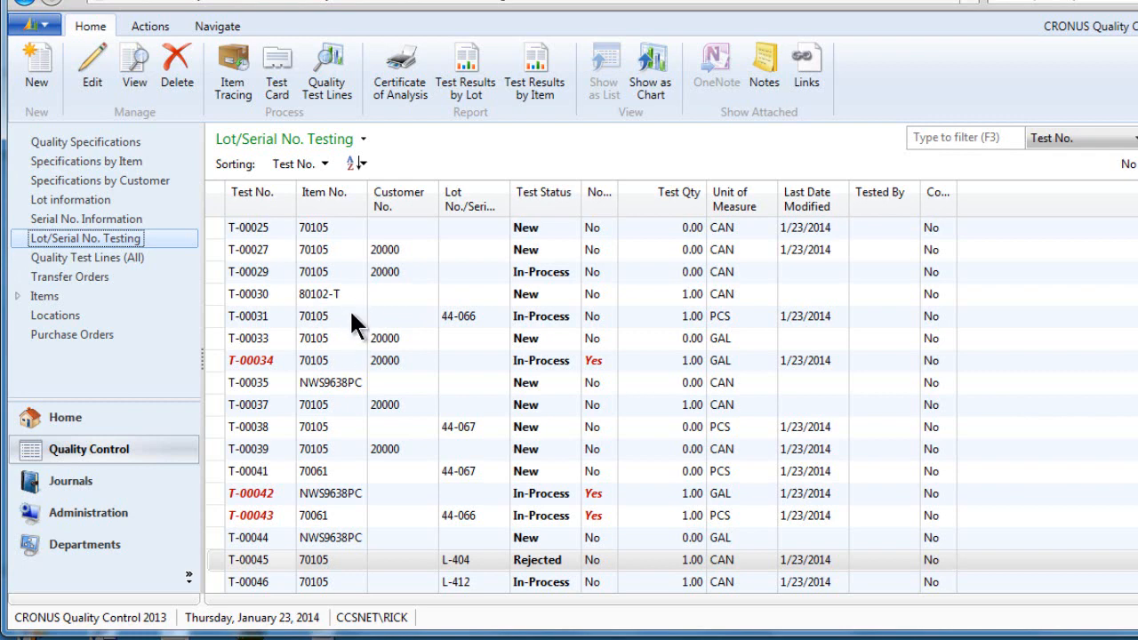
{"action": "mouse_move", "coordinate": [357, 331]}
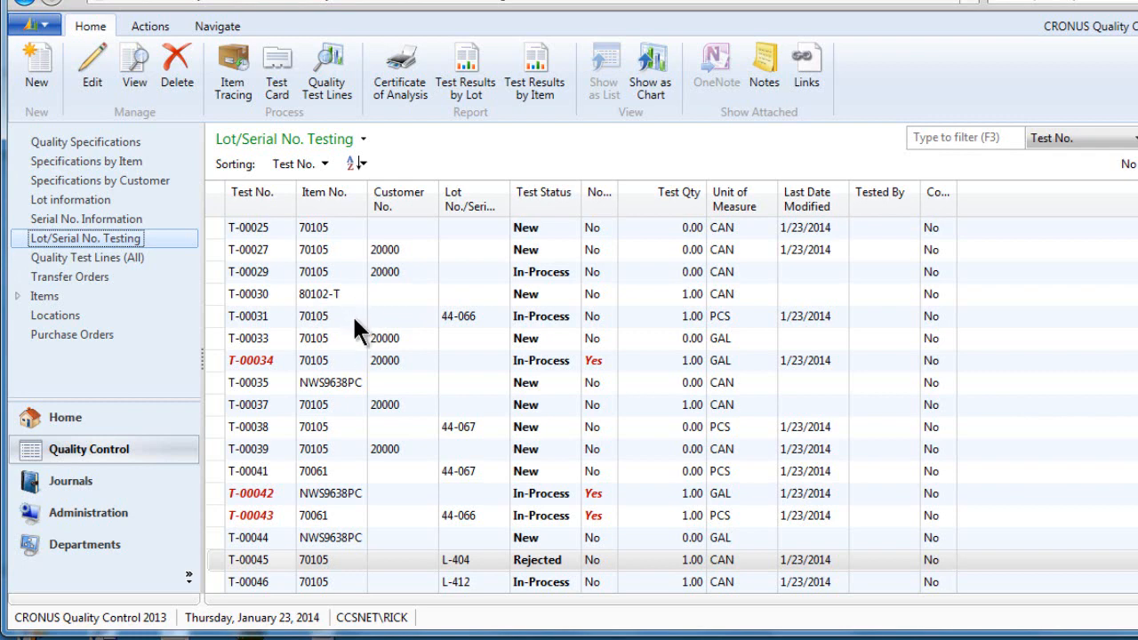